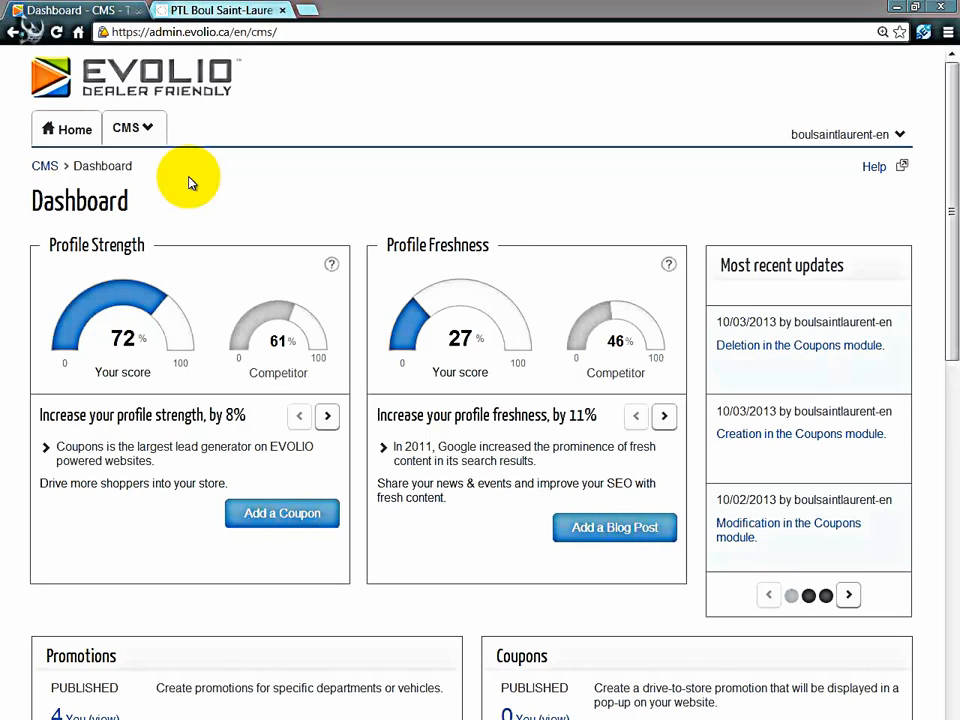
- Open the Coupons module, which lists the two draft coupons
click(132, 128)
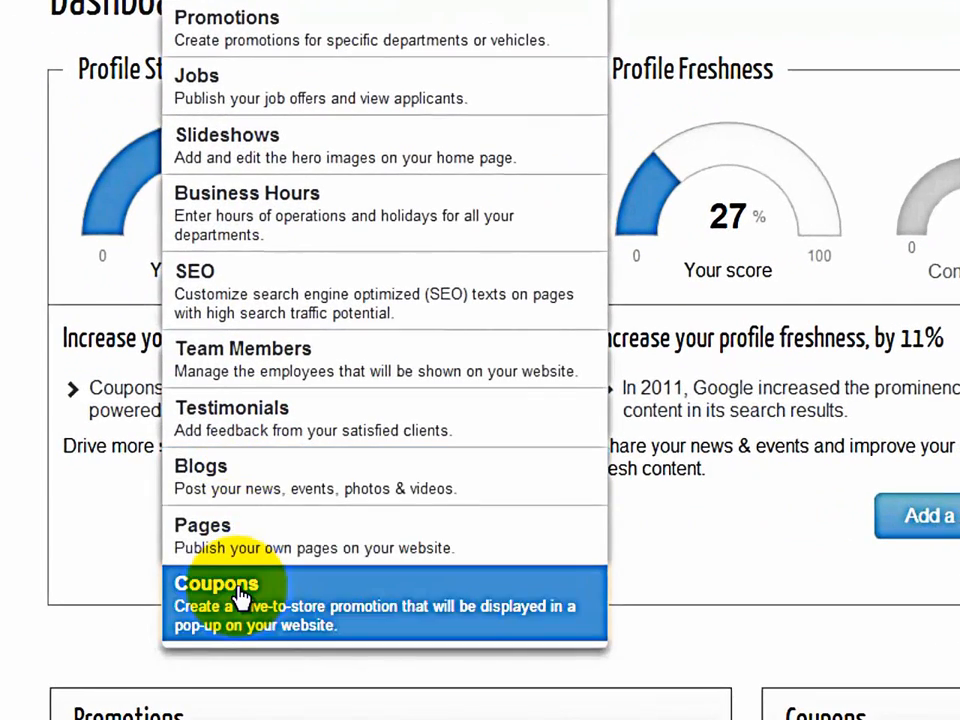
click(216, 583)
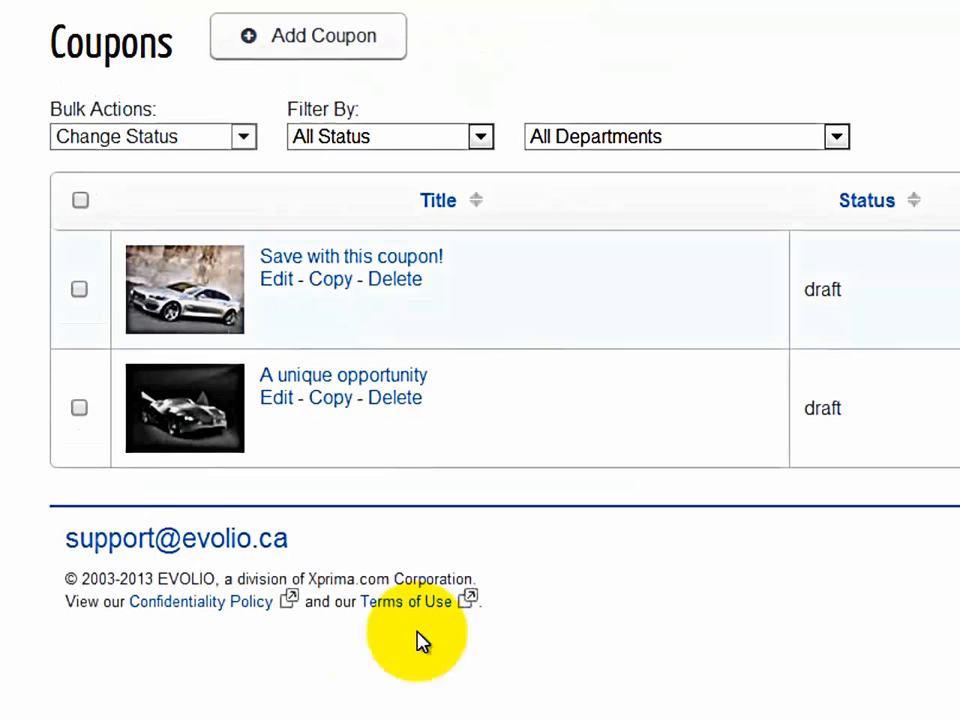
mouse_move(550, 580)
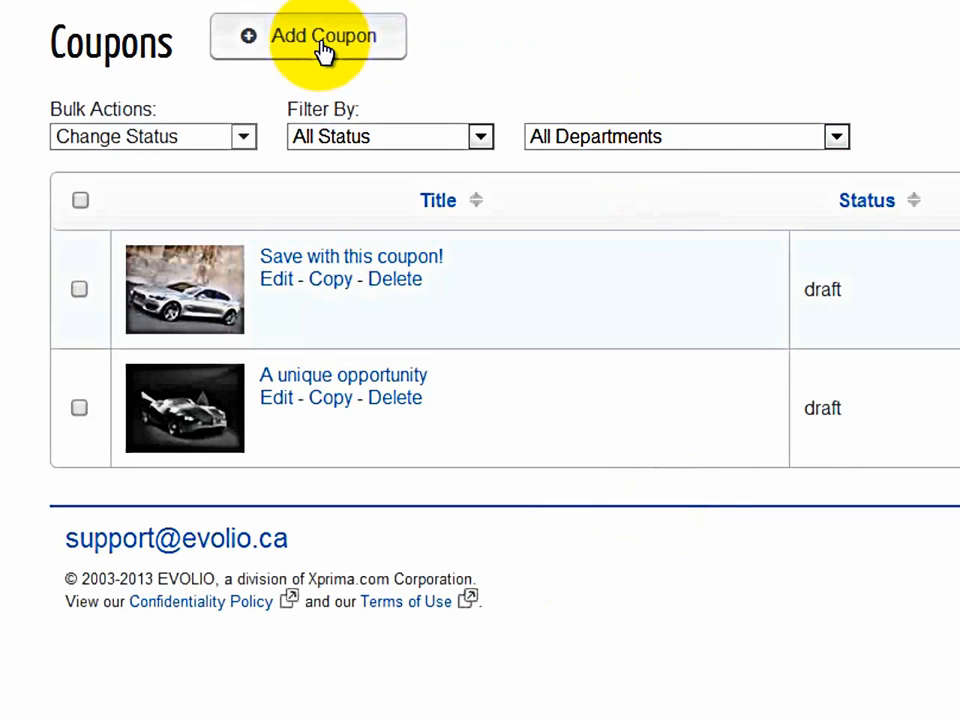
- Create a new coupon assigned to the New Vehicles department
click(308, 36)
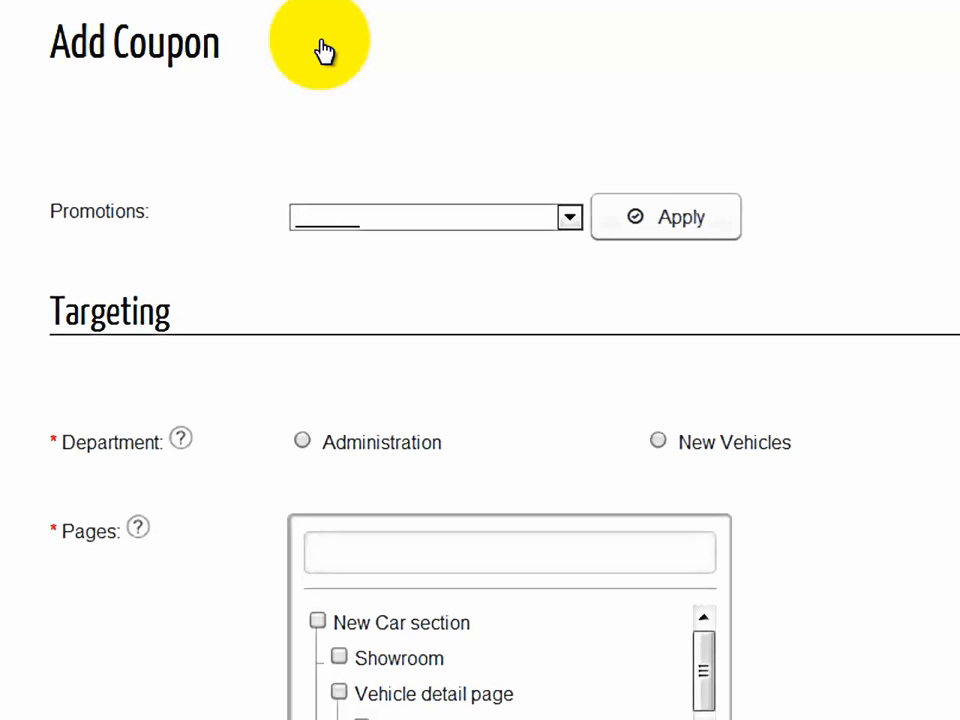
mouse_move(388, 48)
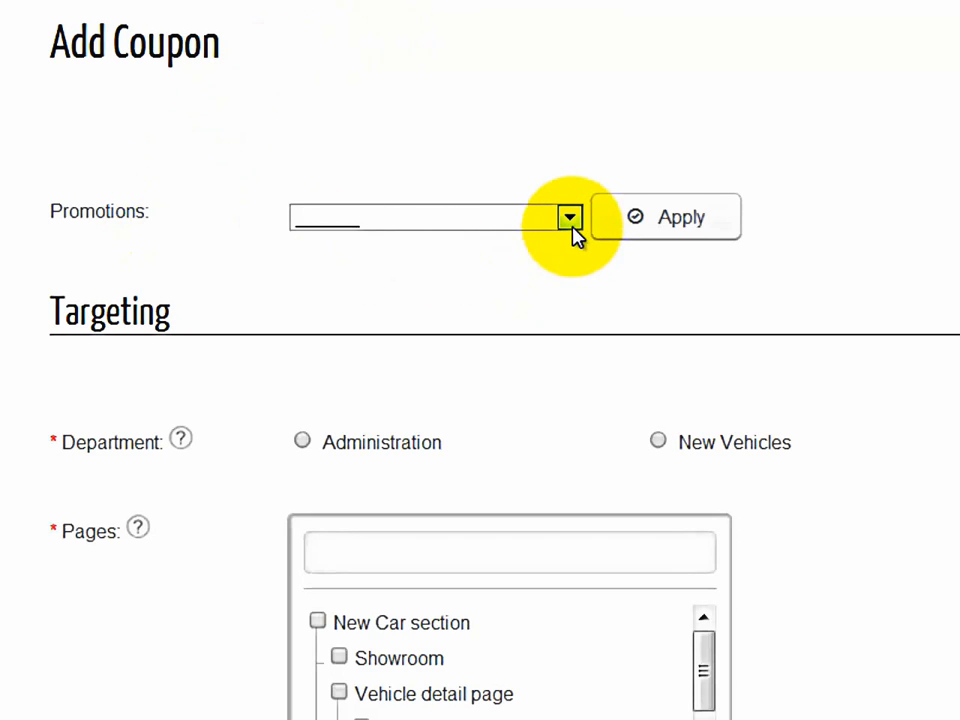
click(570, 217)
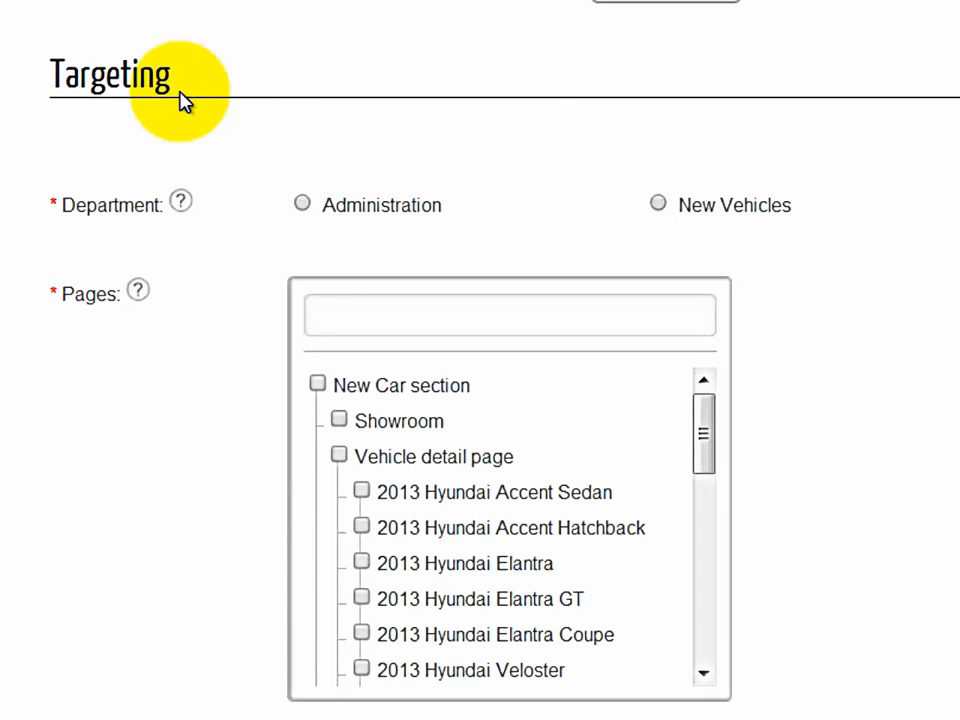
mouse_move(338, 115)
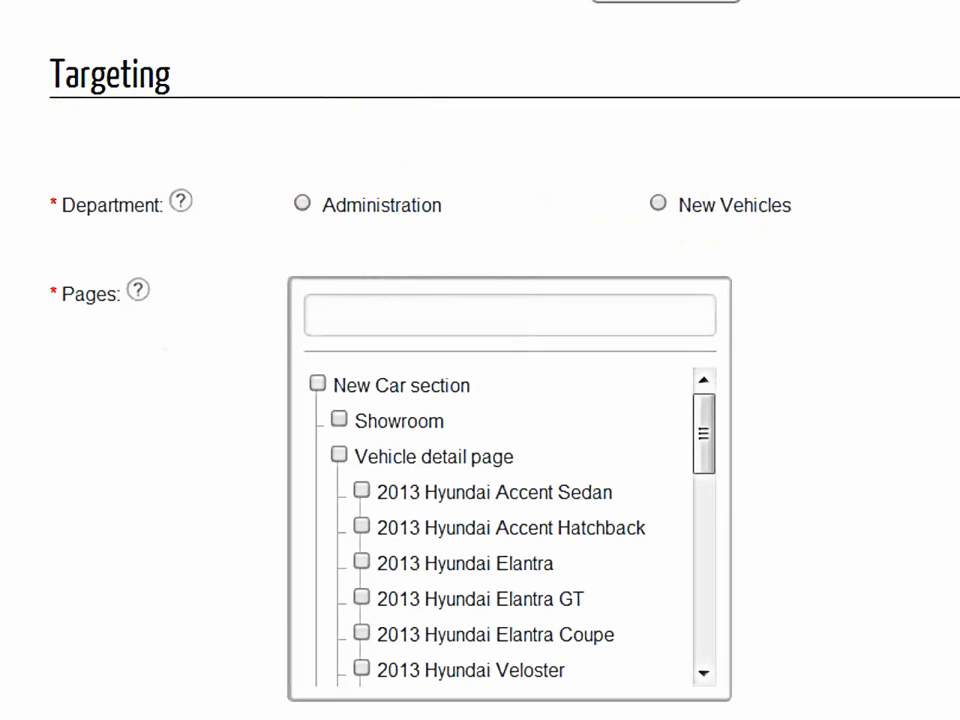
scroll(down, 3)
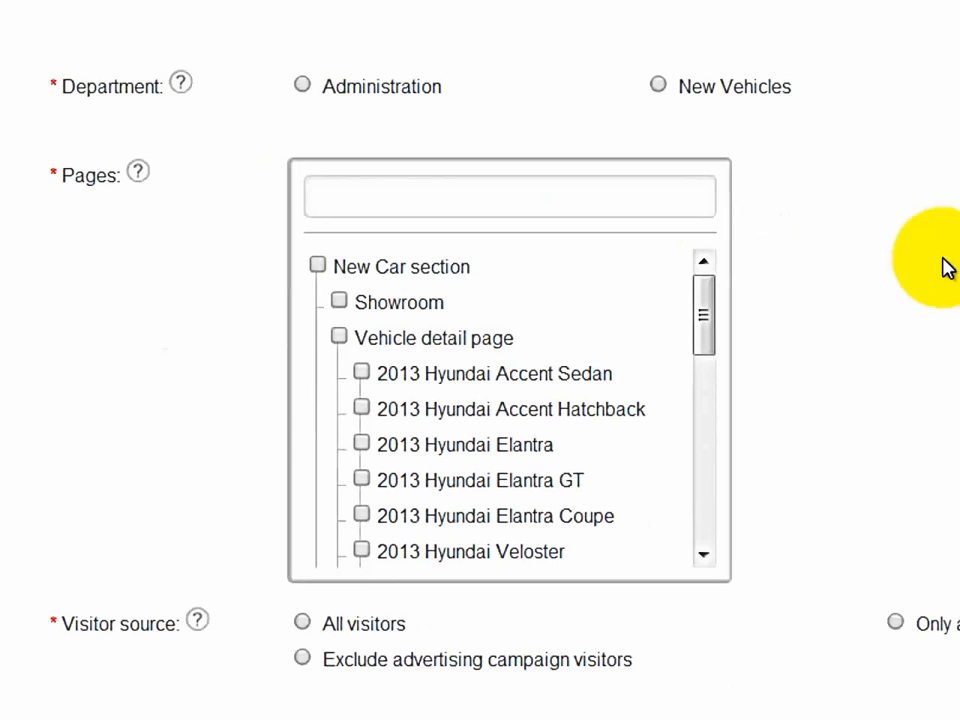
click(658, 86)
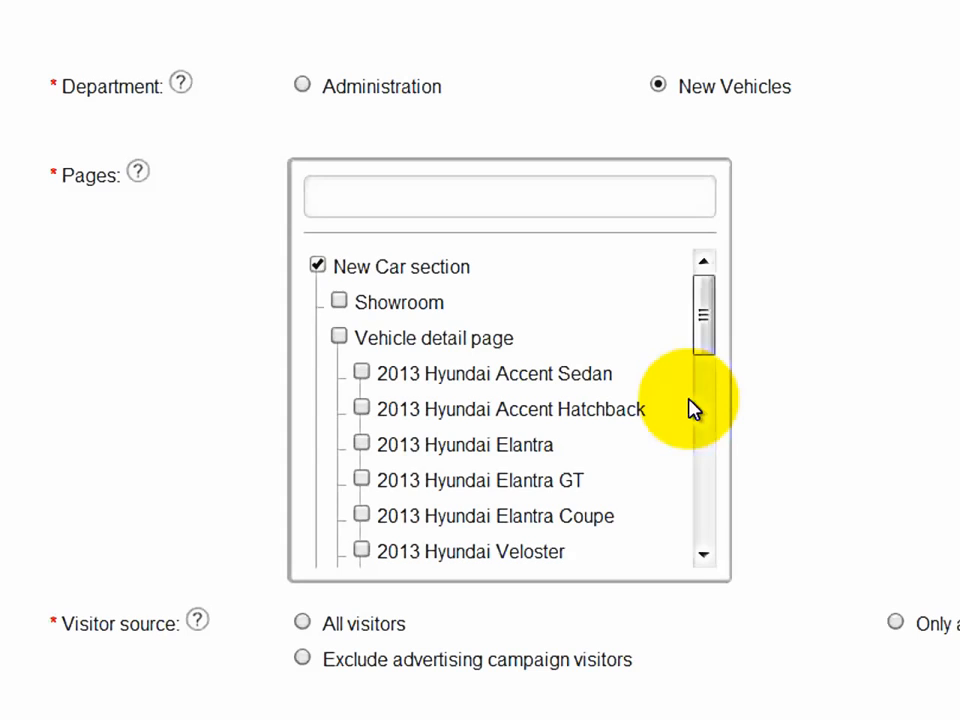
- Target the coupon at the Home page and show it to all visitors
scroll(down, 3)
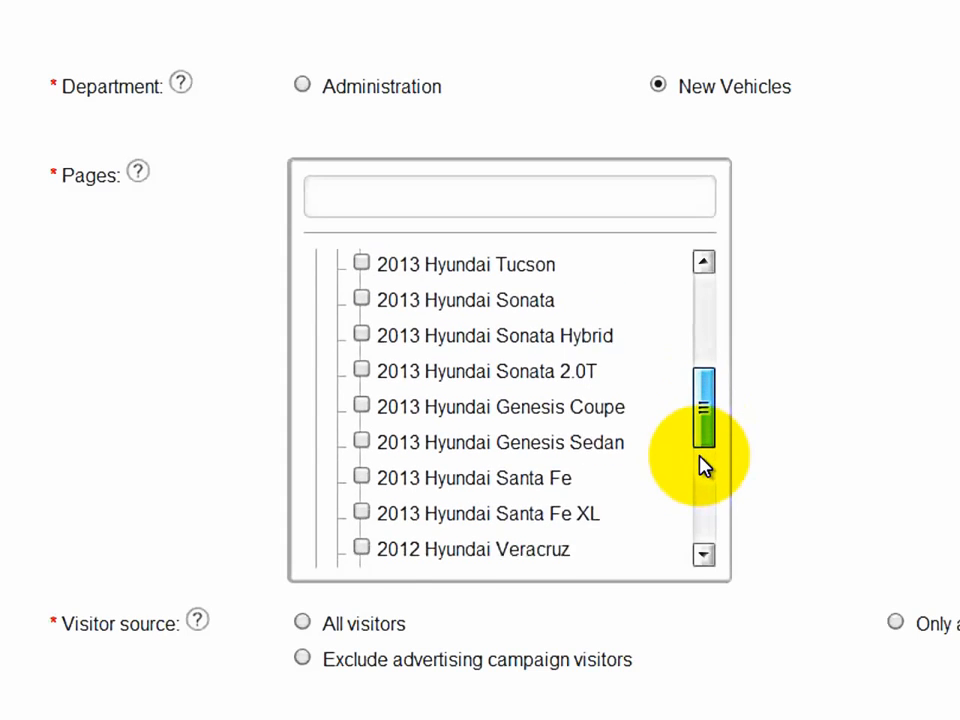
scroll(down, 3)
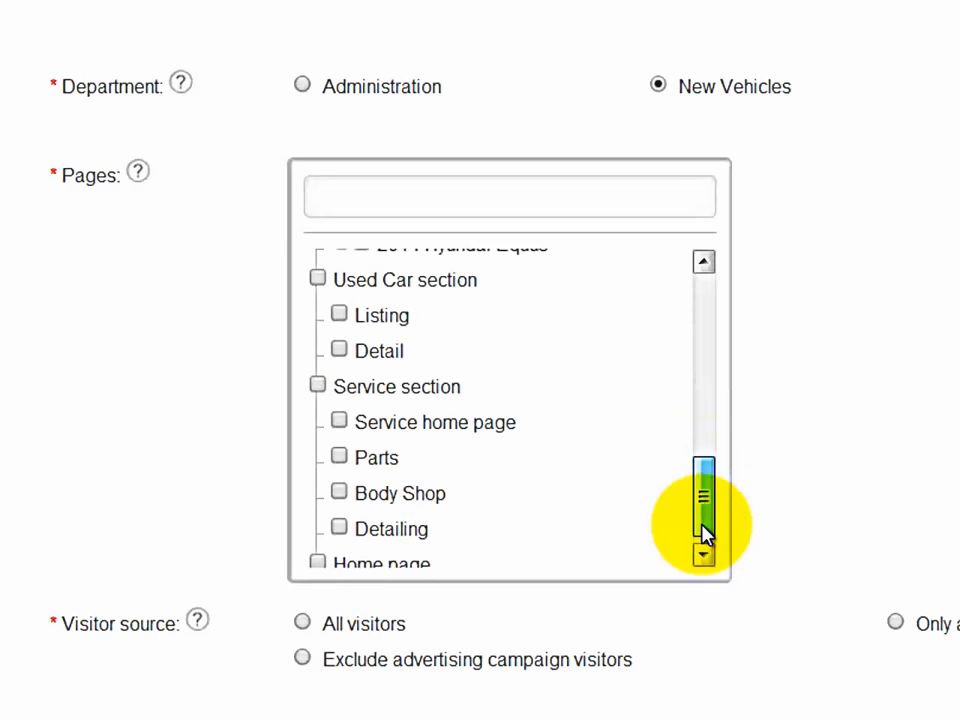
click(318, 551)
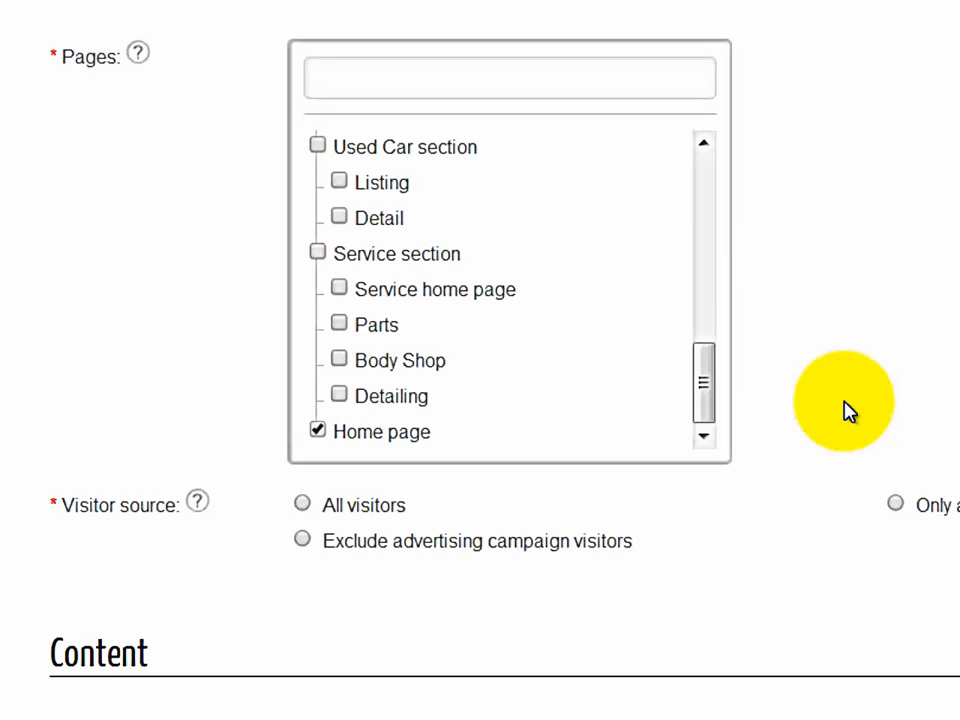
scroll(down, 3)
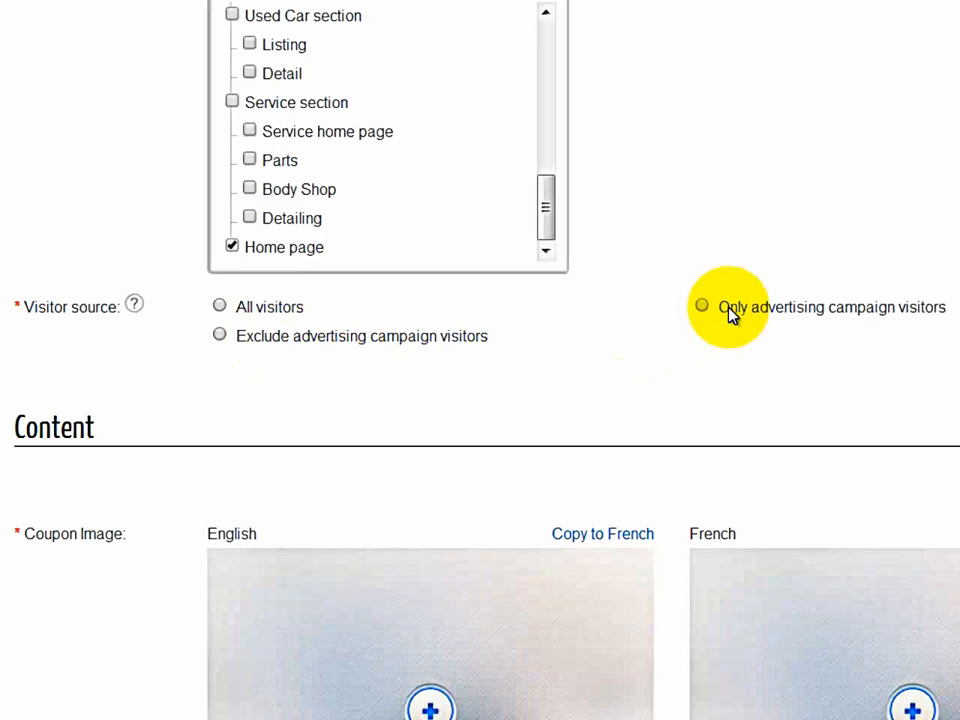
mouse_move(940, 308)
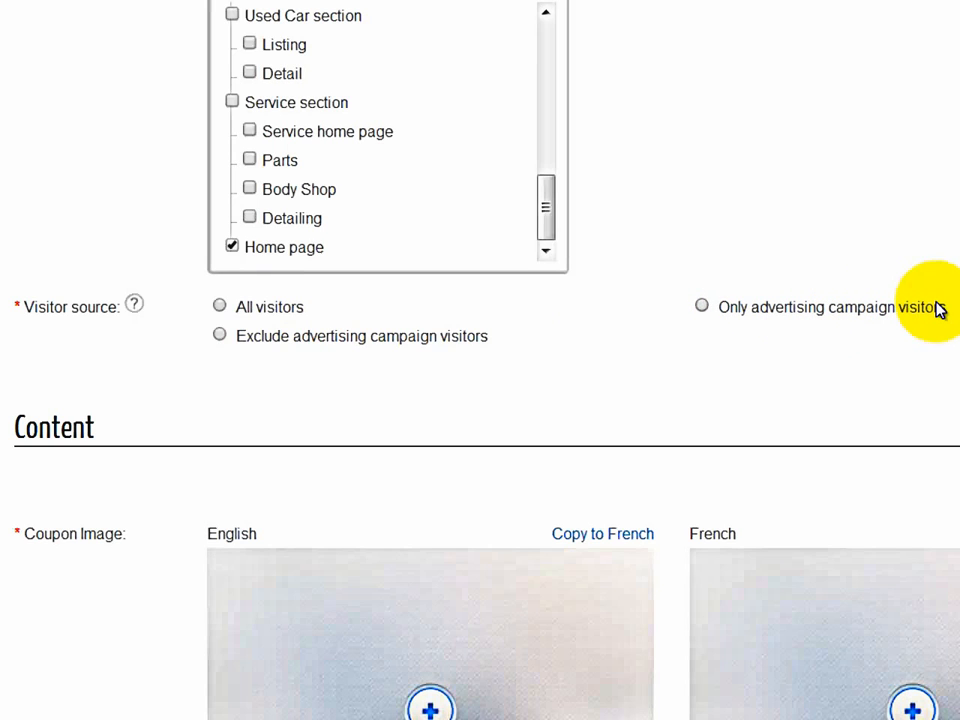
click(701, 304)
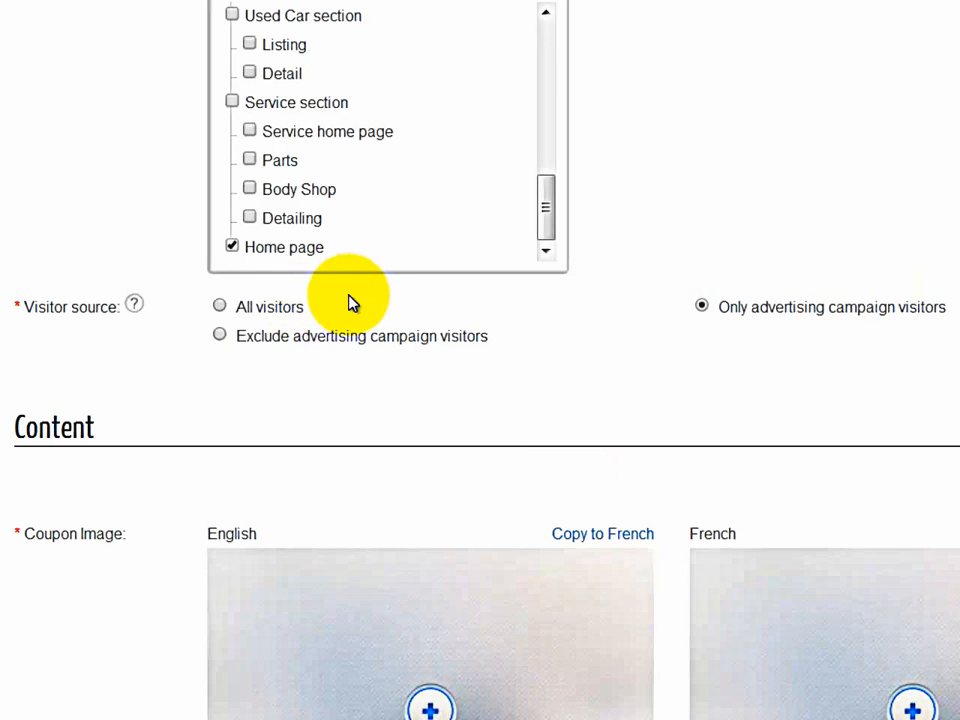
click(219, 306)
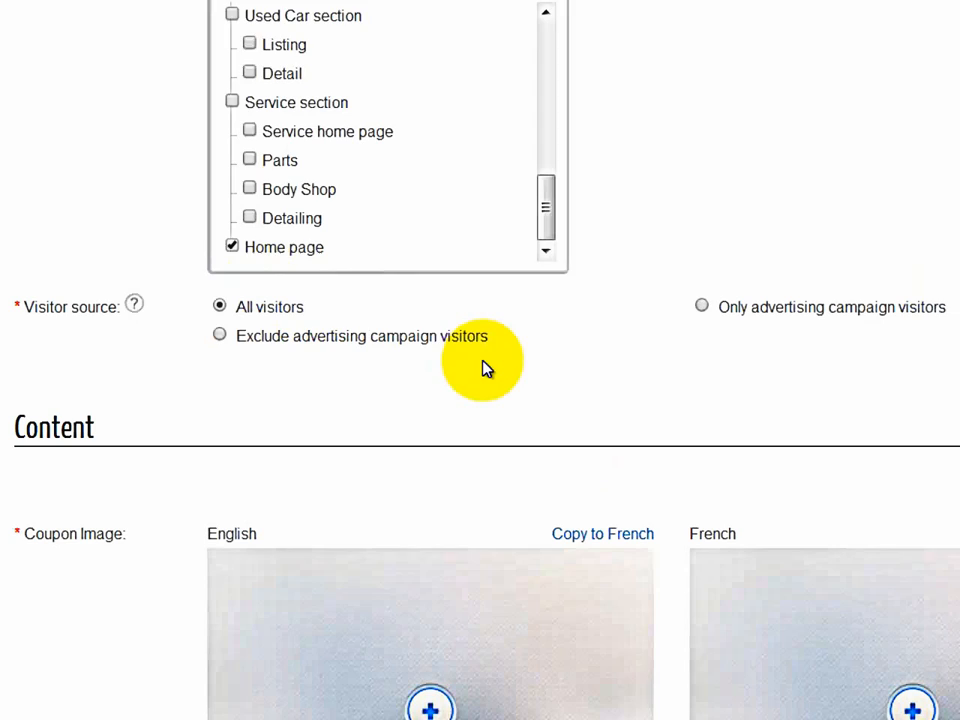
- Upload free-printable-coupons-1-1024x768.jpg as the English coupon image and save the crop
scroll(down, 3)
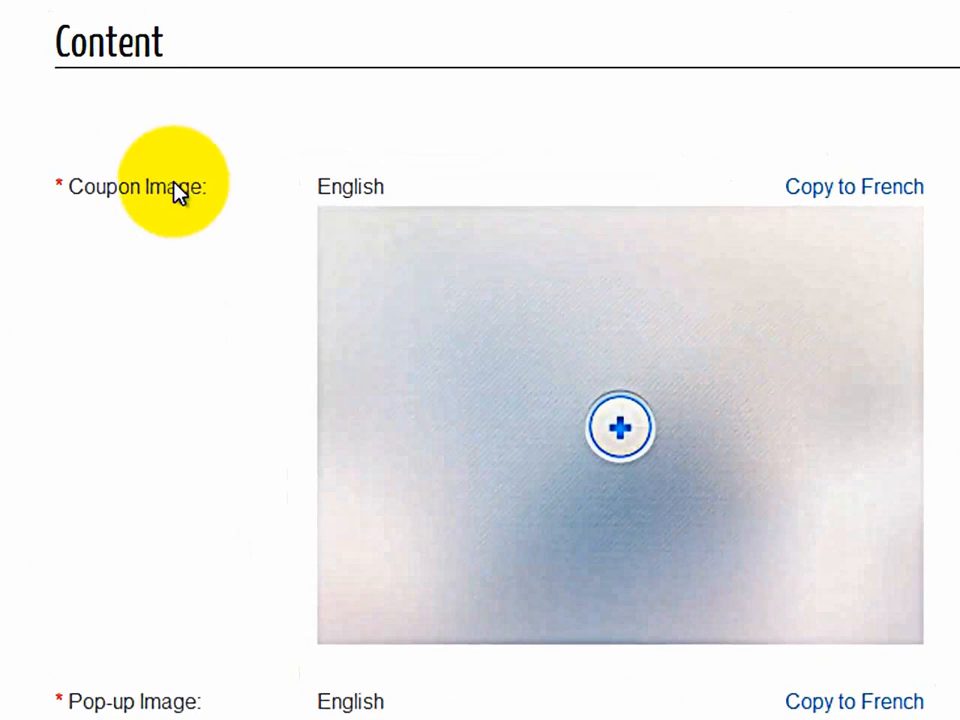
mouse_move(658, 237)
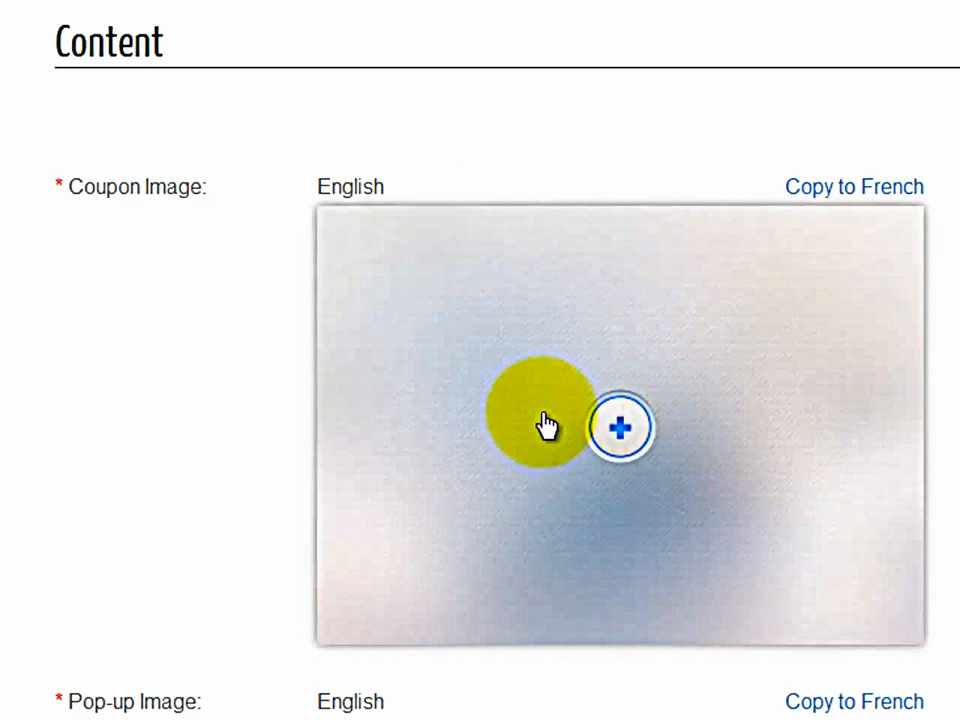
click(620, 427)
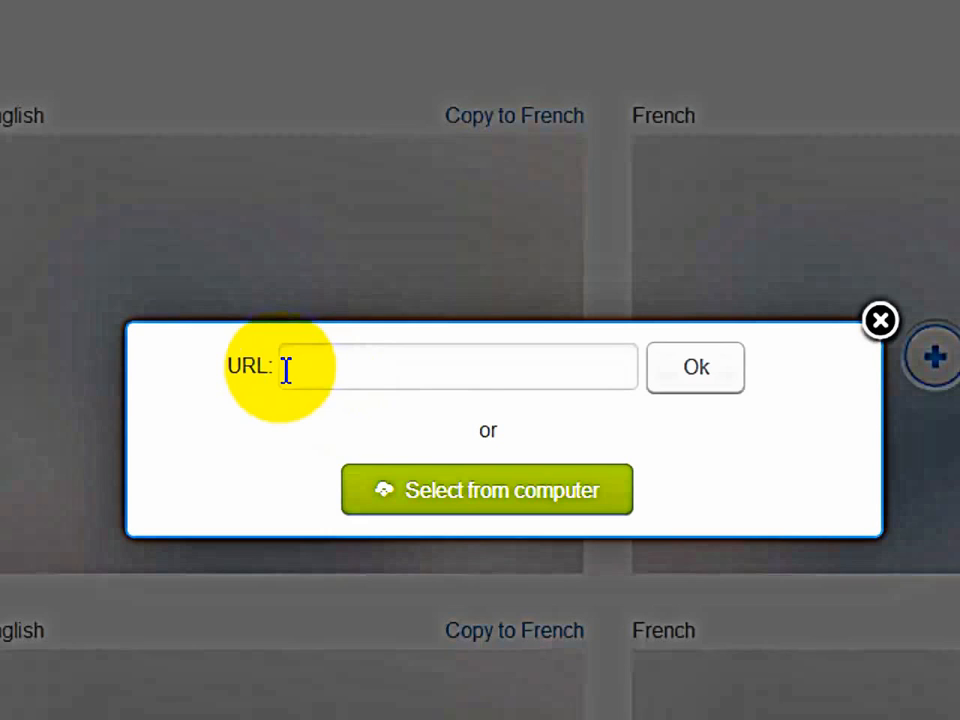
mouse_move(610, 415)
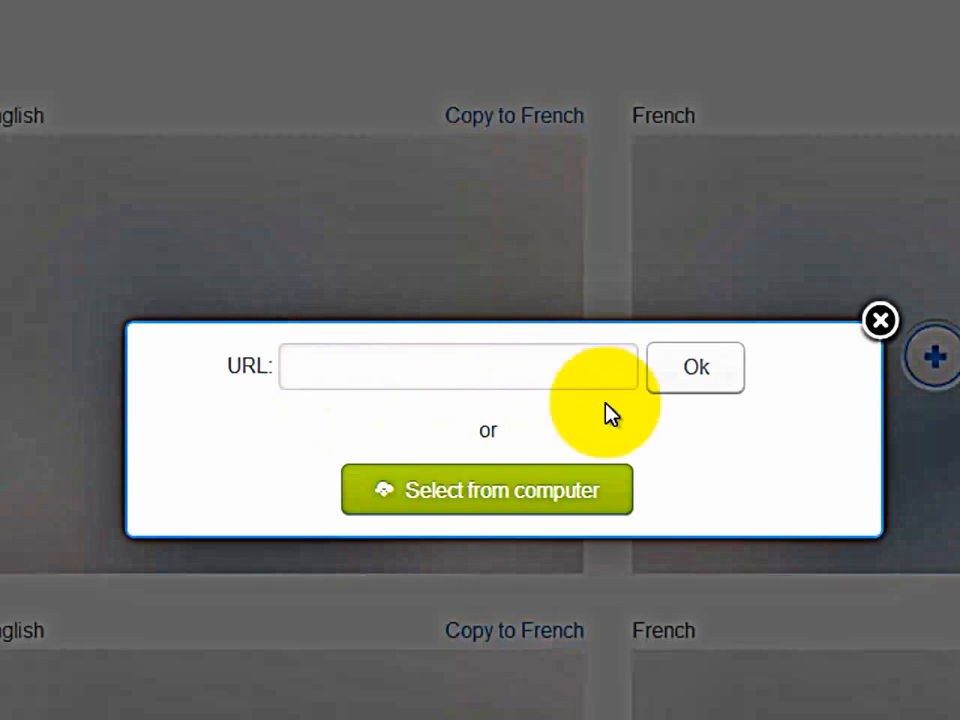
mouse_move(387, 435)
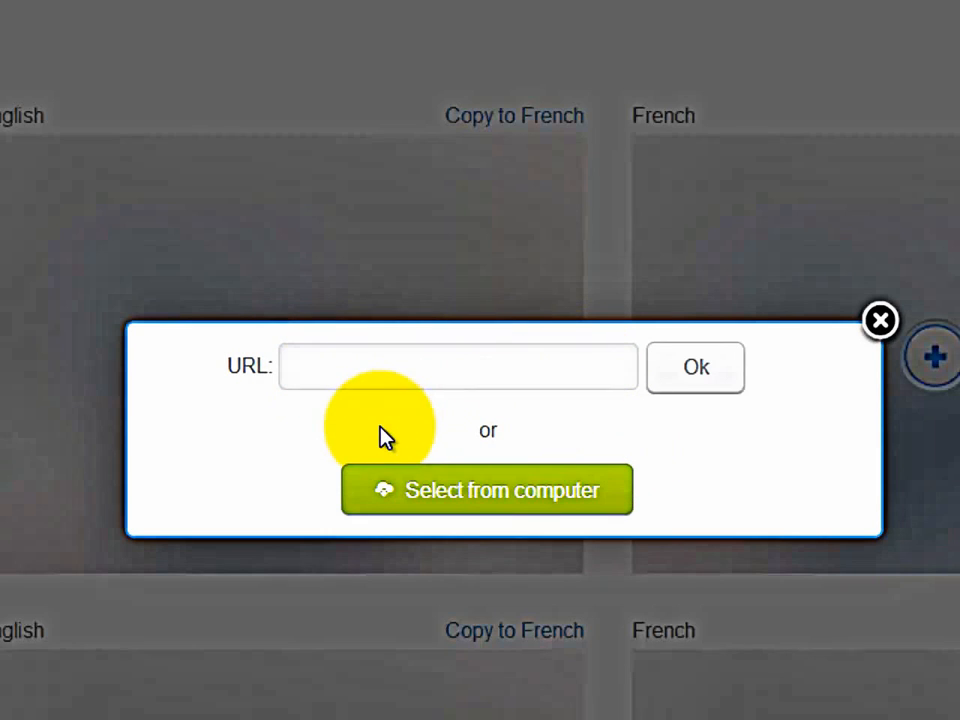
mouse_move(500, 500)
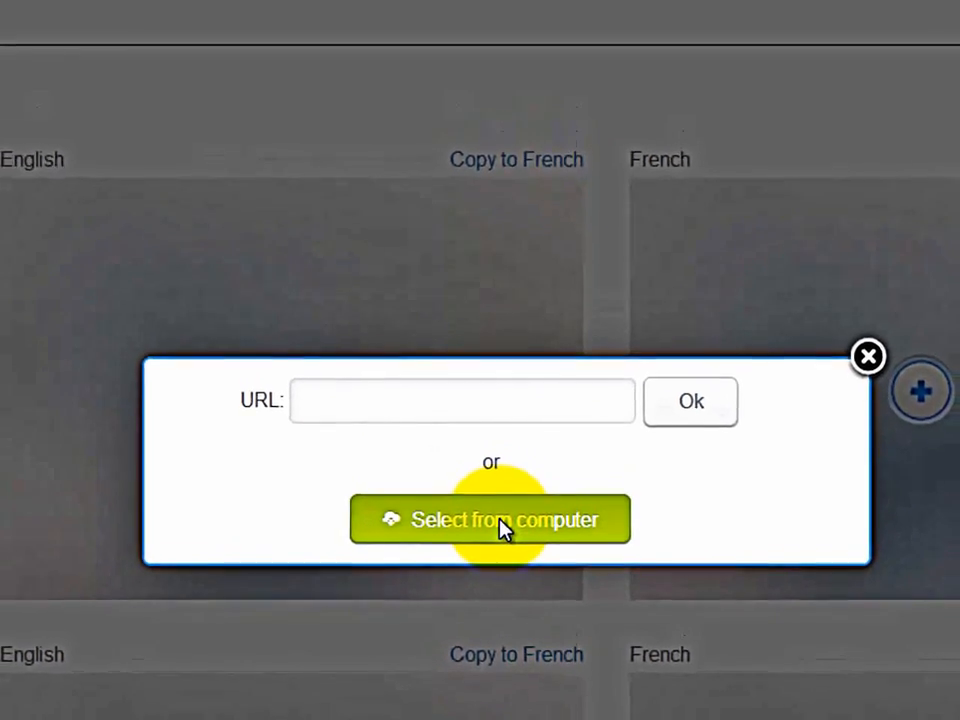
click(490, 519)
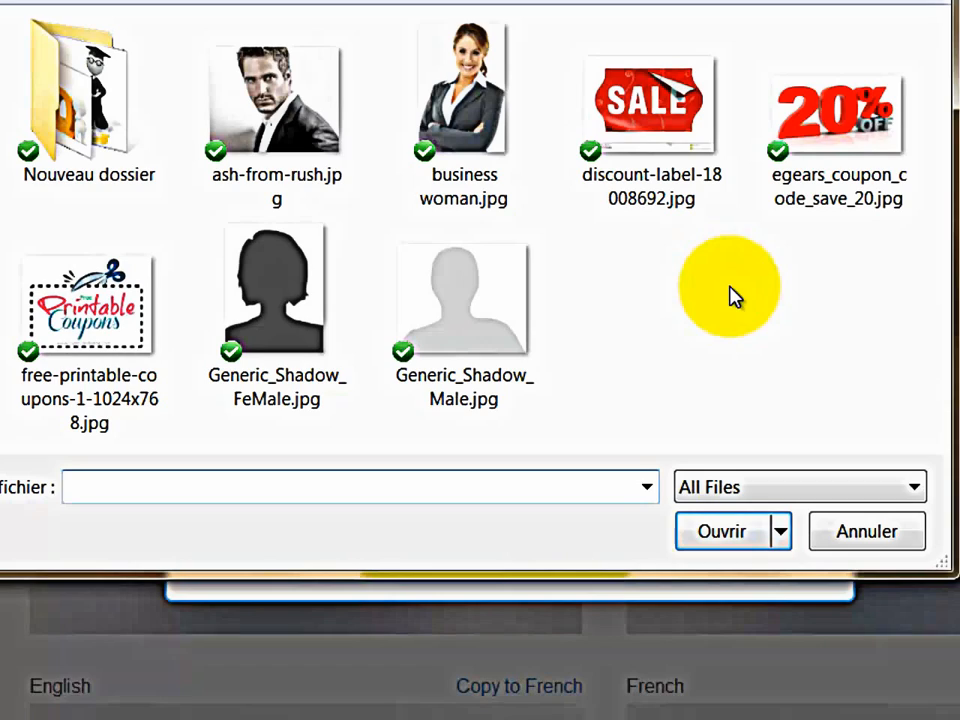
click(89, 305)
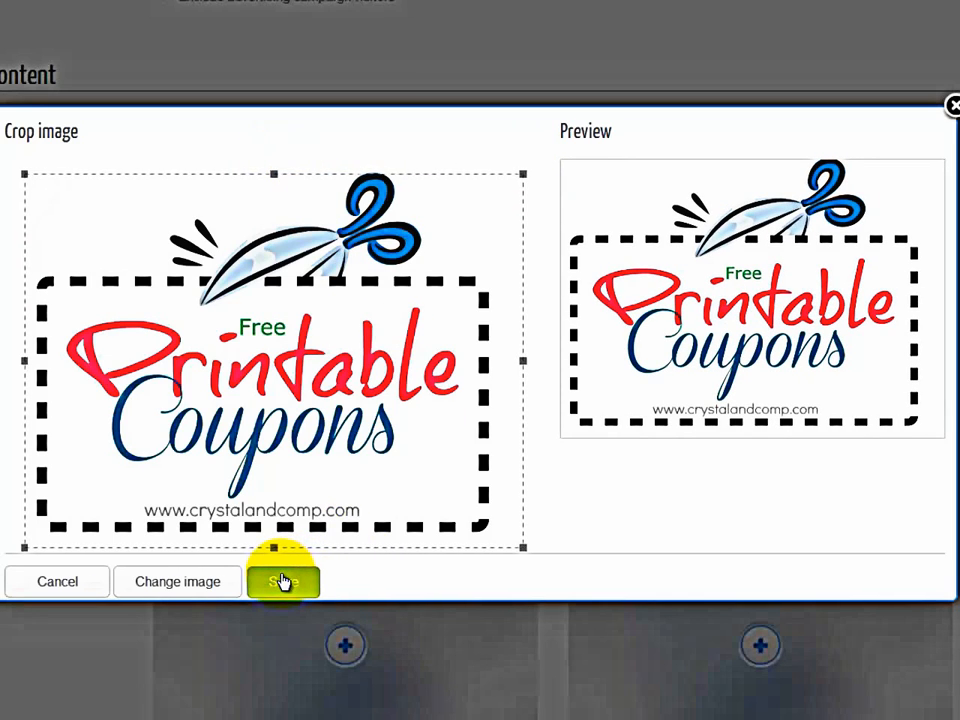
click(283, 581)
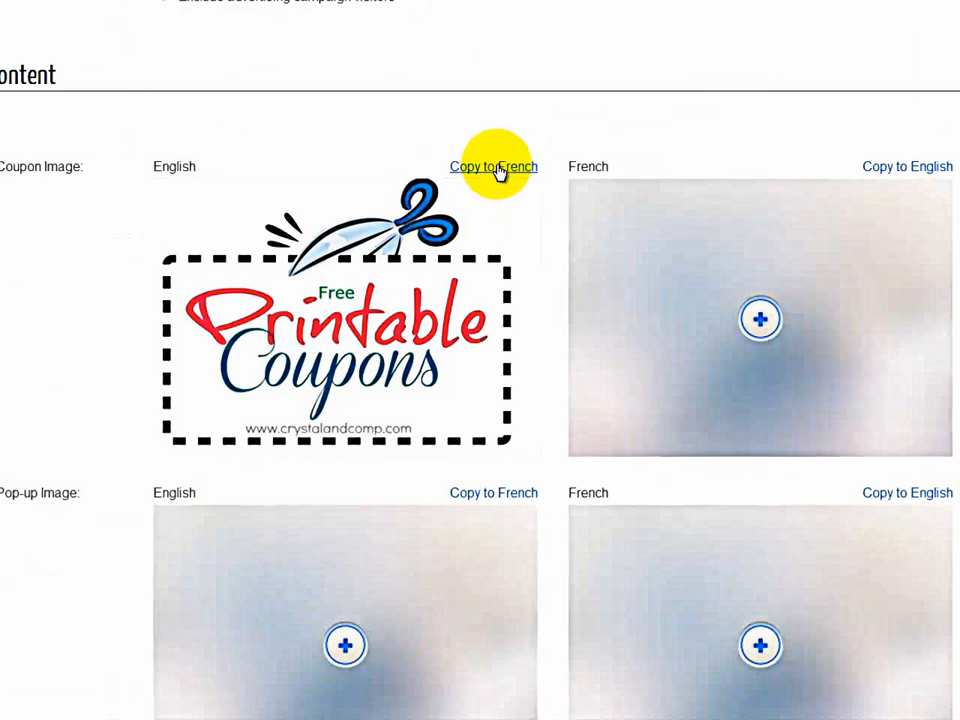
click(493, 166)
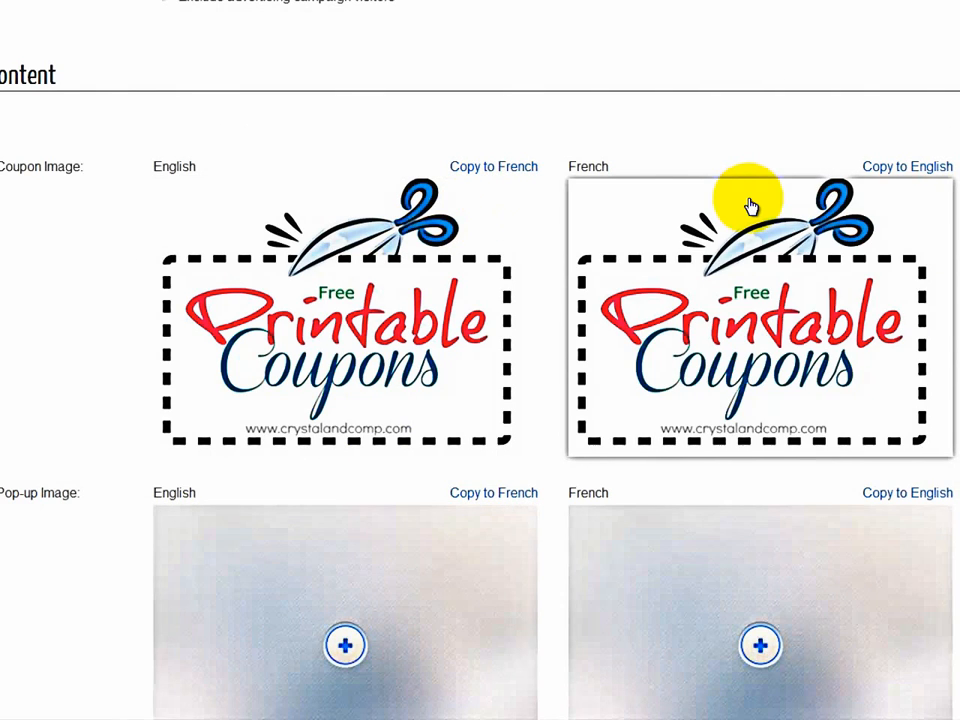
scroll(down, 3)
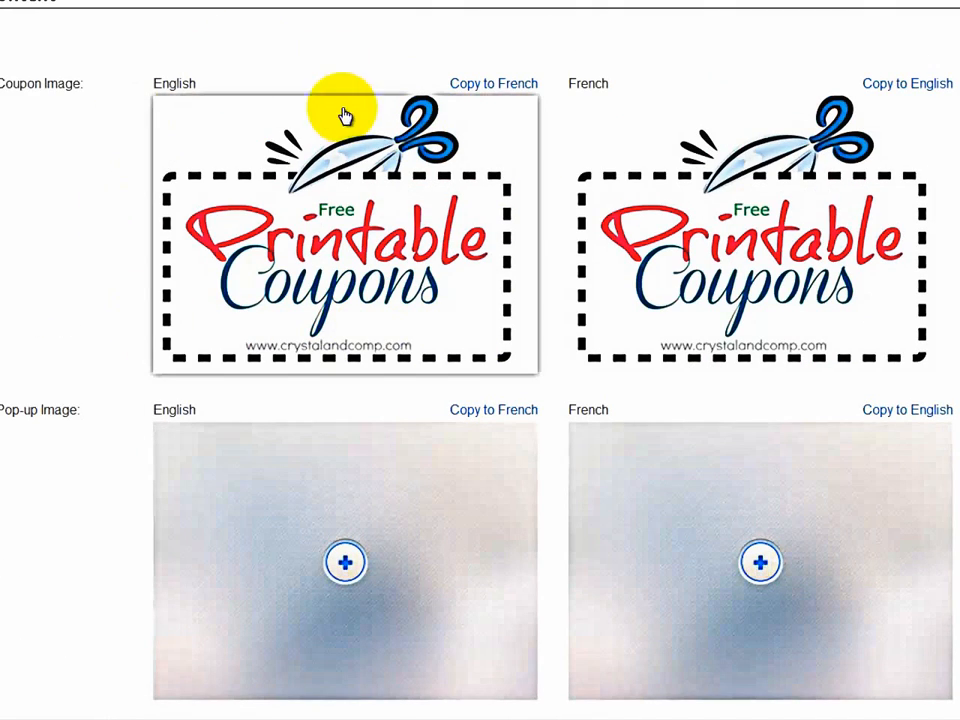
scroll(down, 3)
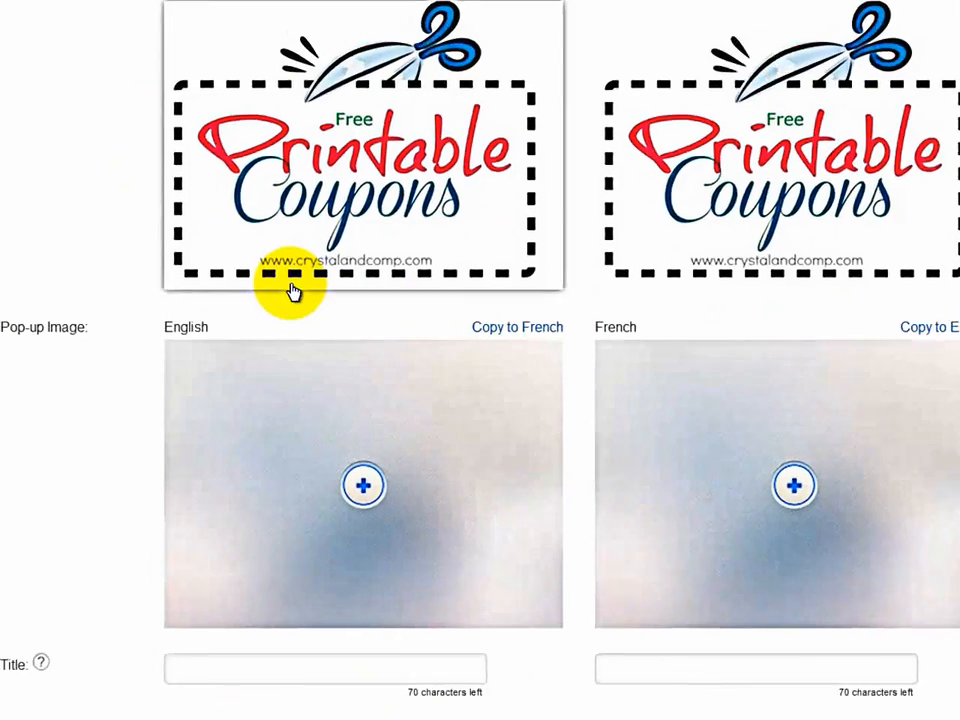
scroll(down, 3)
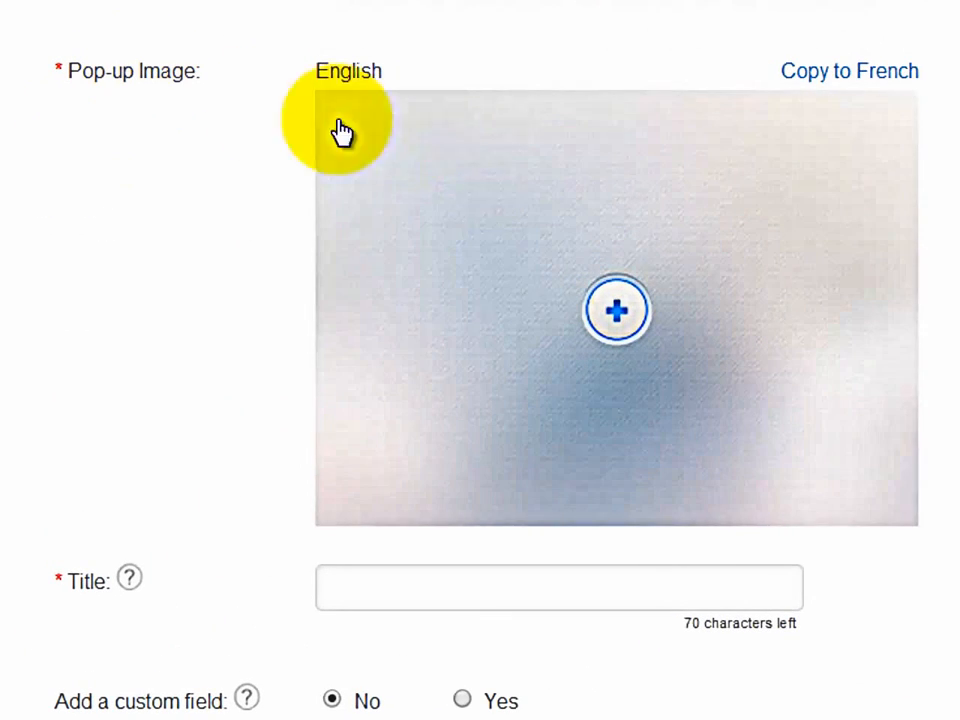
mouse_move(487, 130)
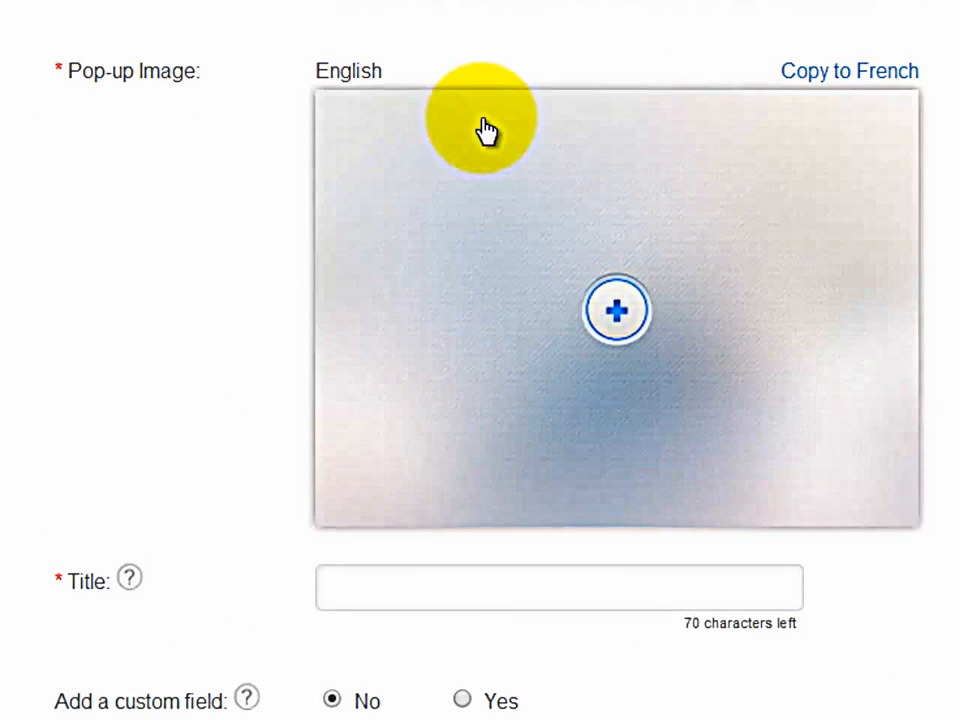
mouse_move(512, 82)
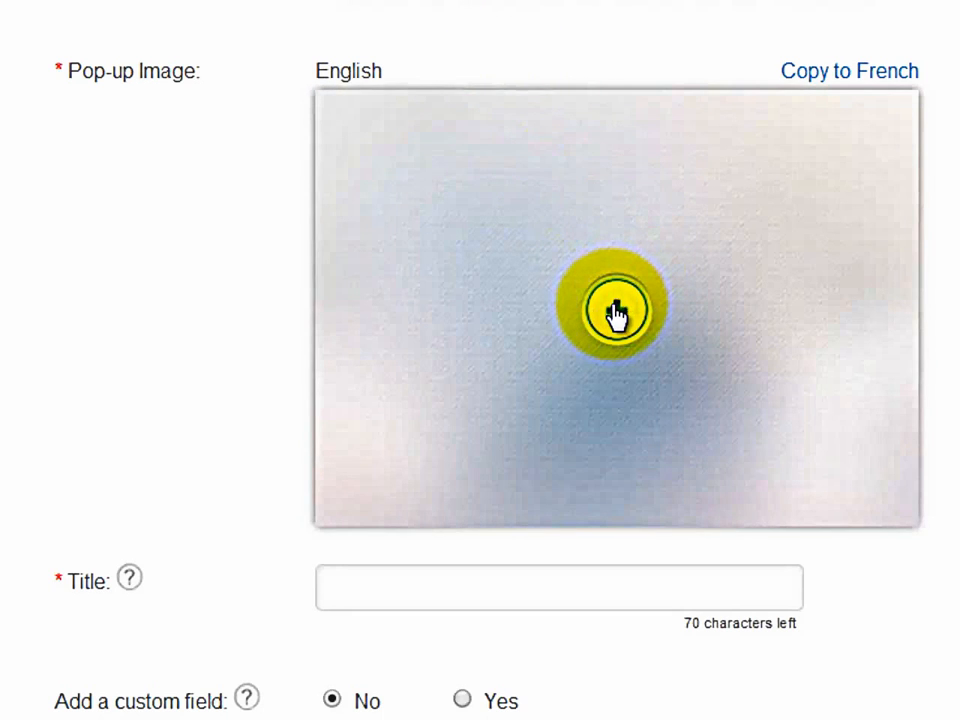
- Upload discount-label-18008692.jpg as the English pop-up image, cropped to the SALE label
click(615, 310)
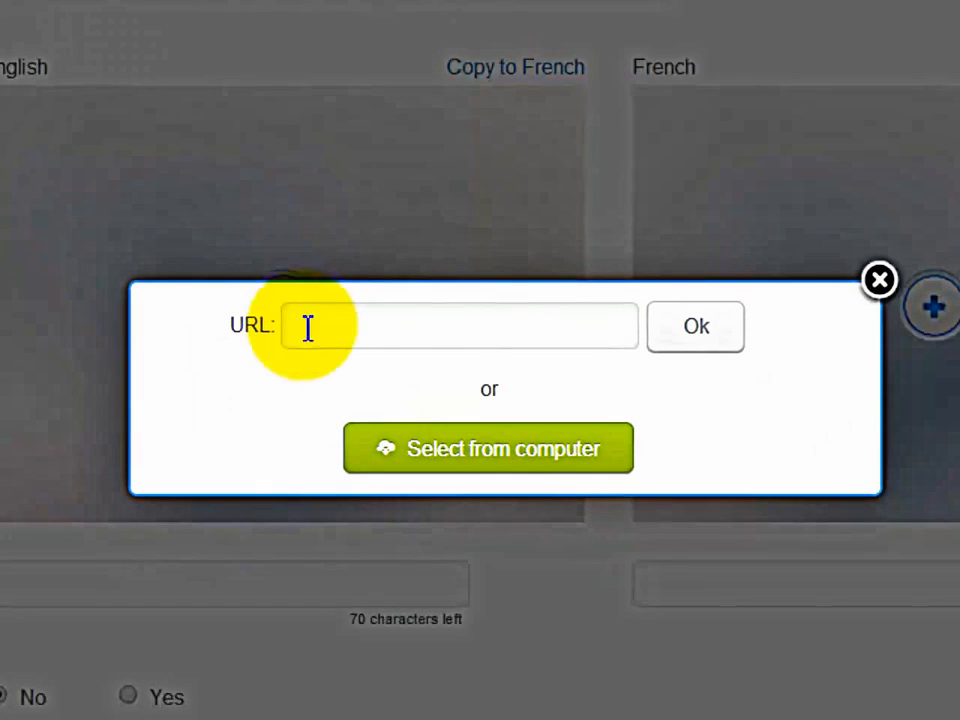
mouse_move(630, 325)
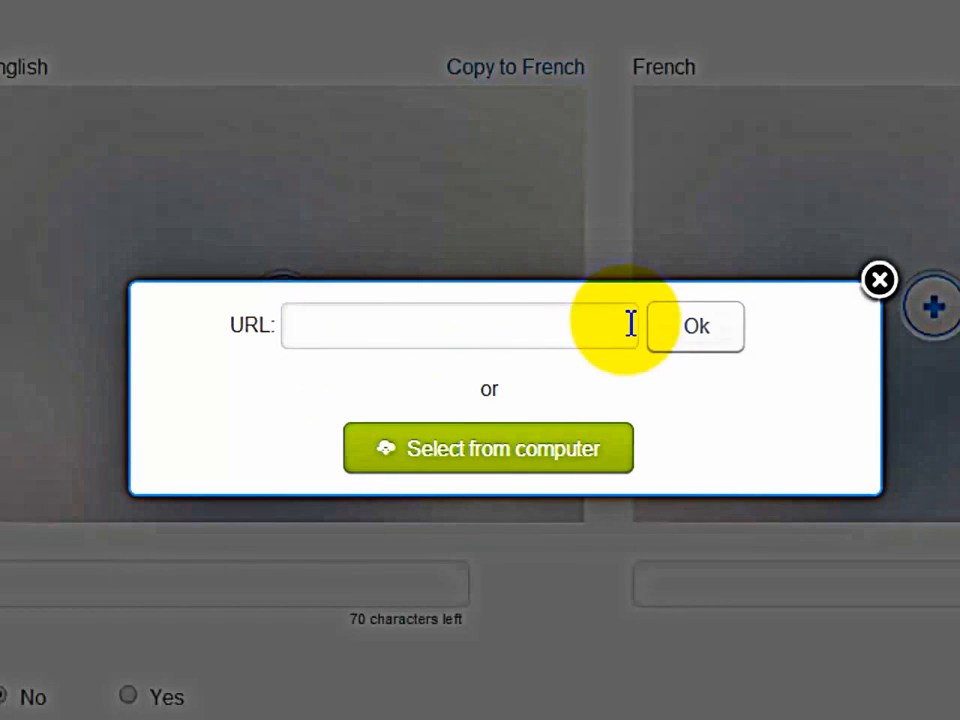
mouse_move(489, 448)
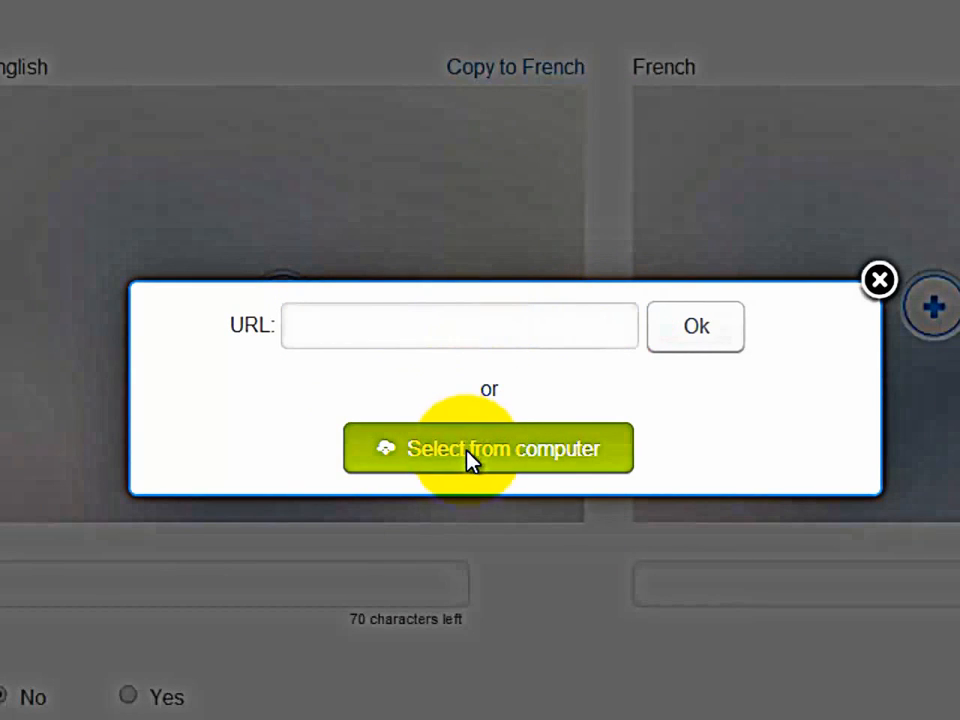
click(489, 448)
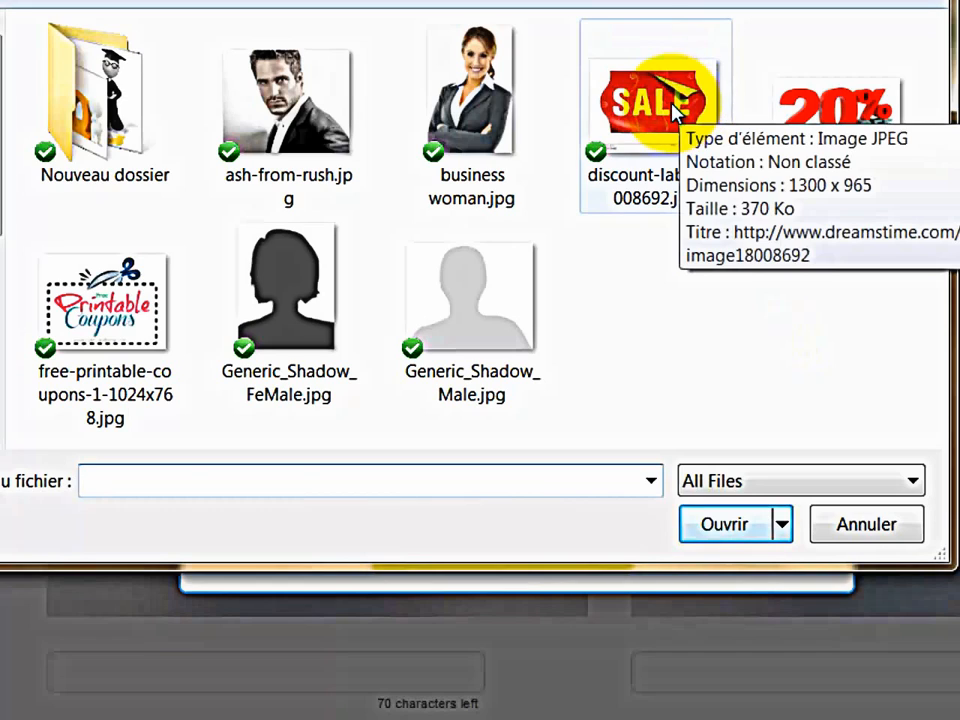
click(655, 90)
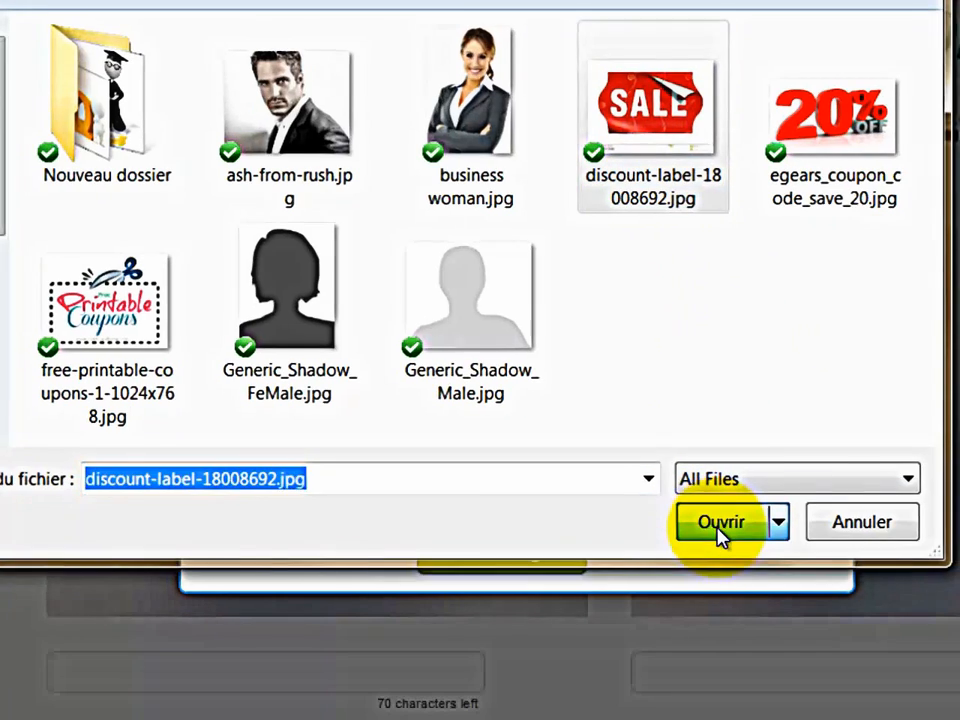
click(721, 522)
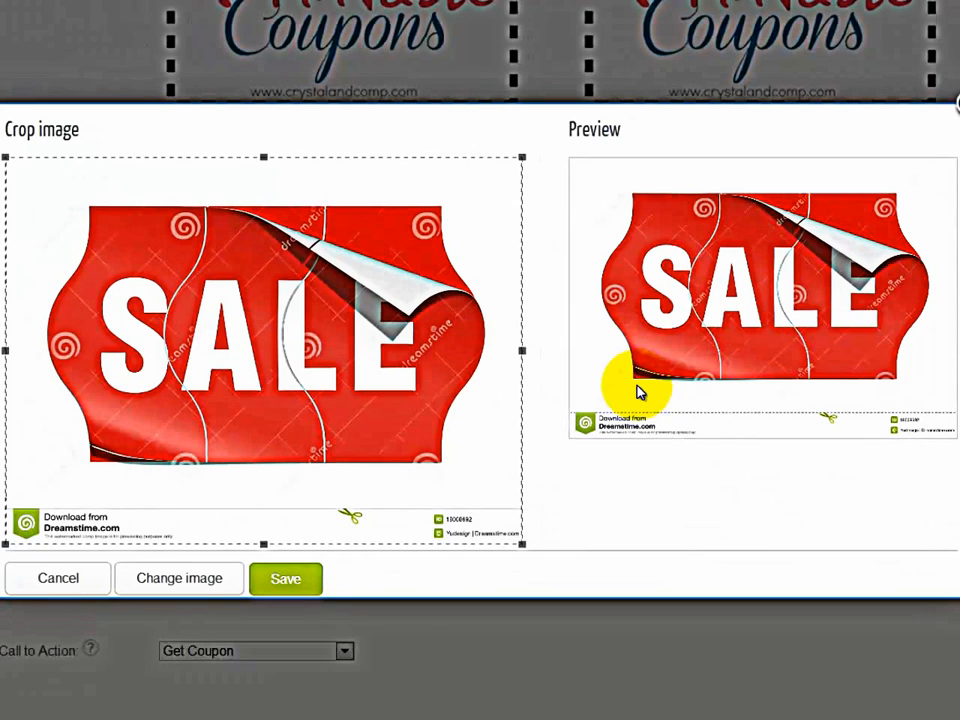
mouse_move(15, 160)
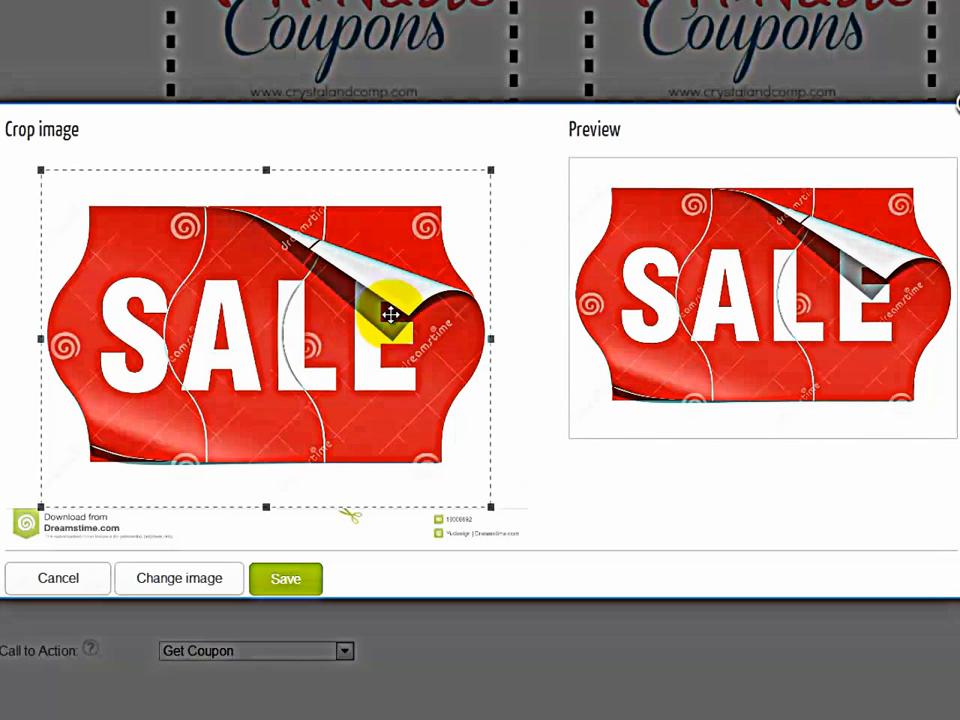
click(285, 578)
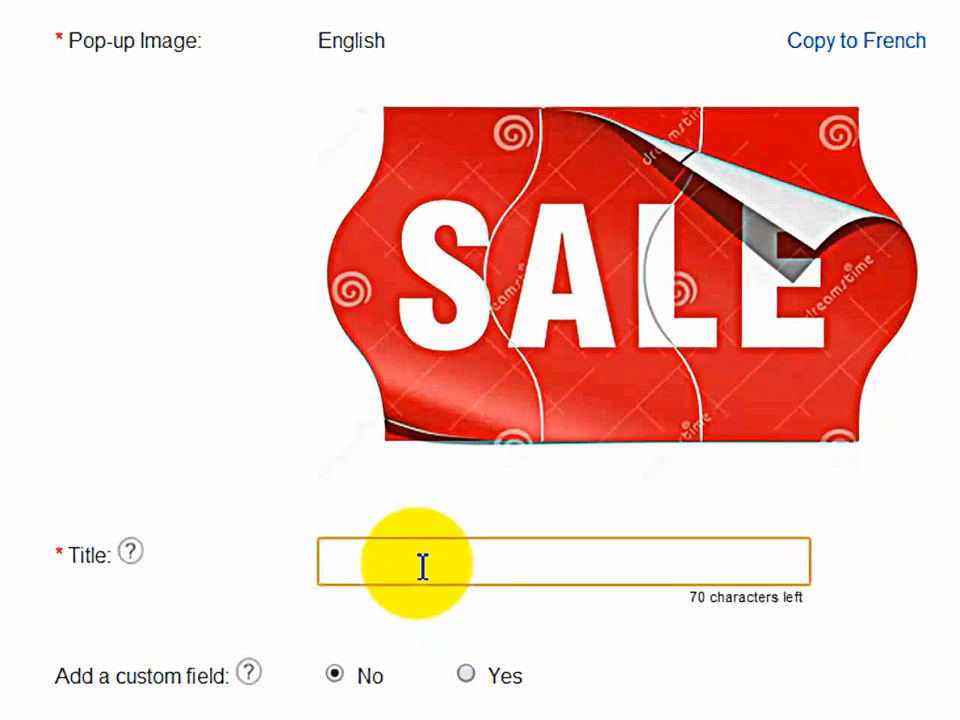
- Enter 'Coupon New car' in the coupon's Title field
text(c)
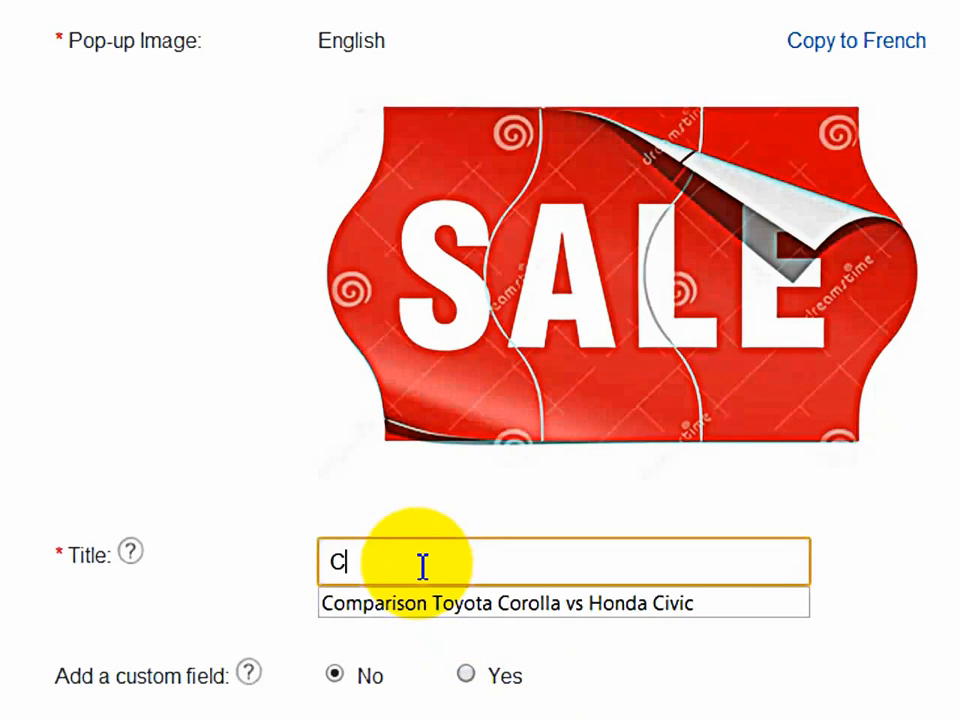
text(oupon)
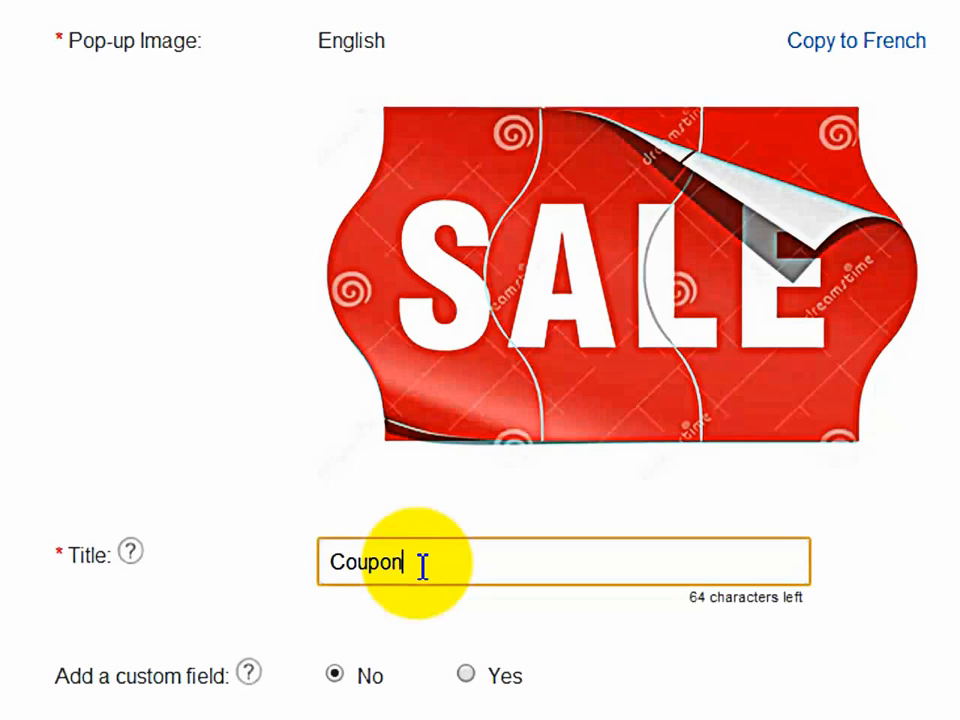
text(New car)
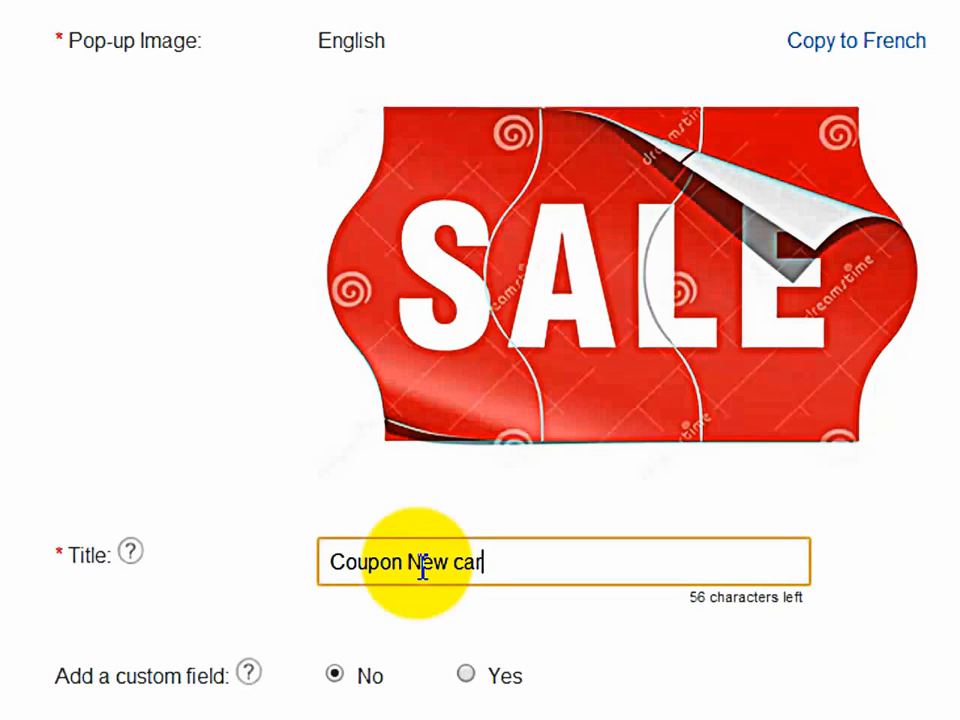
scroll(down, 3)
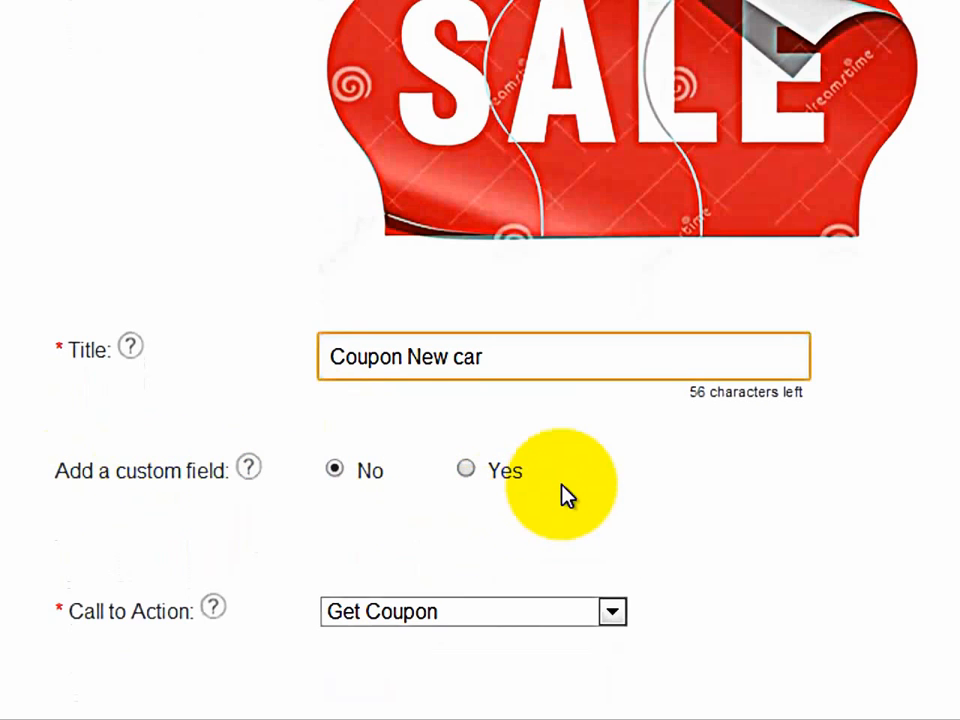
scroll(down, 3)
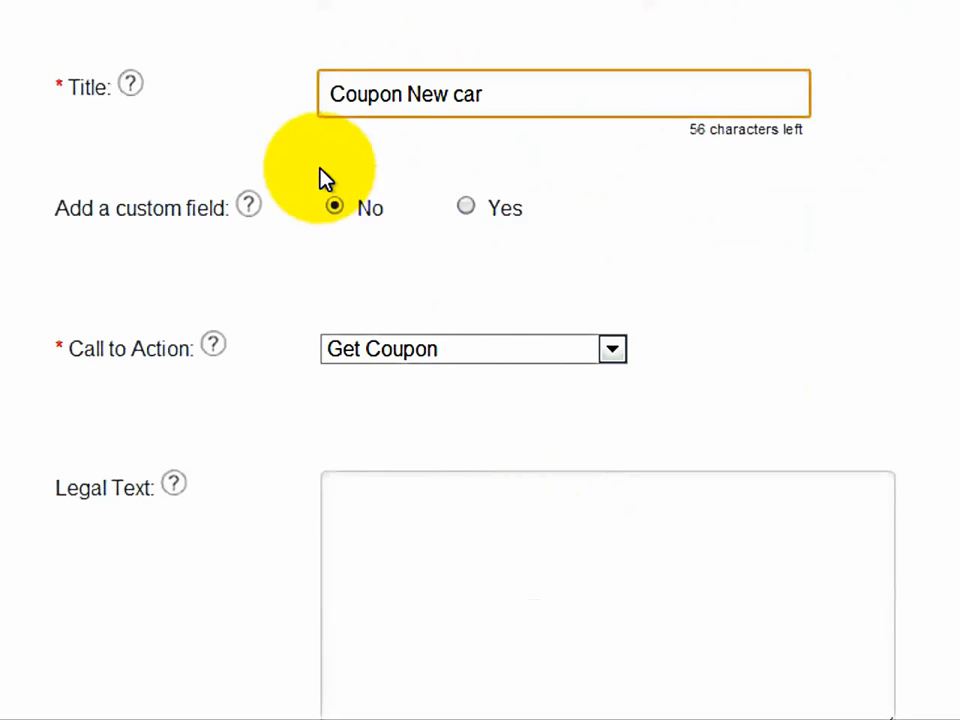
- Set Add a custom field to Yes with the title 'How many car do you own?'
click(466, 207)
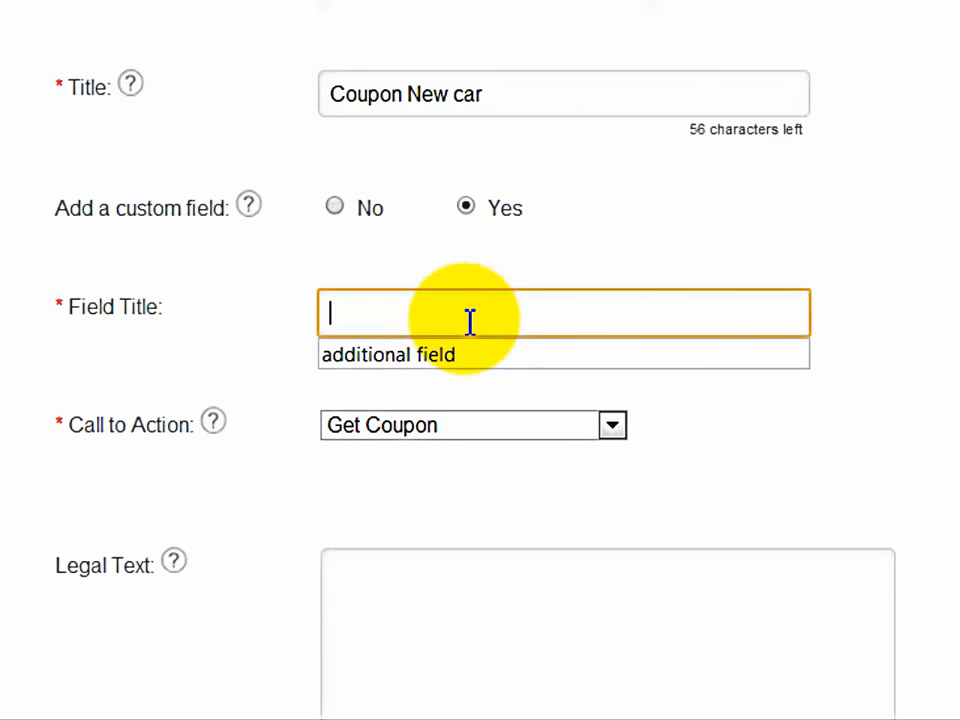
text(H)
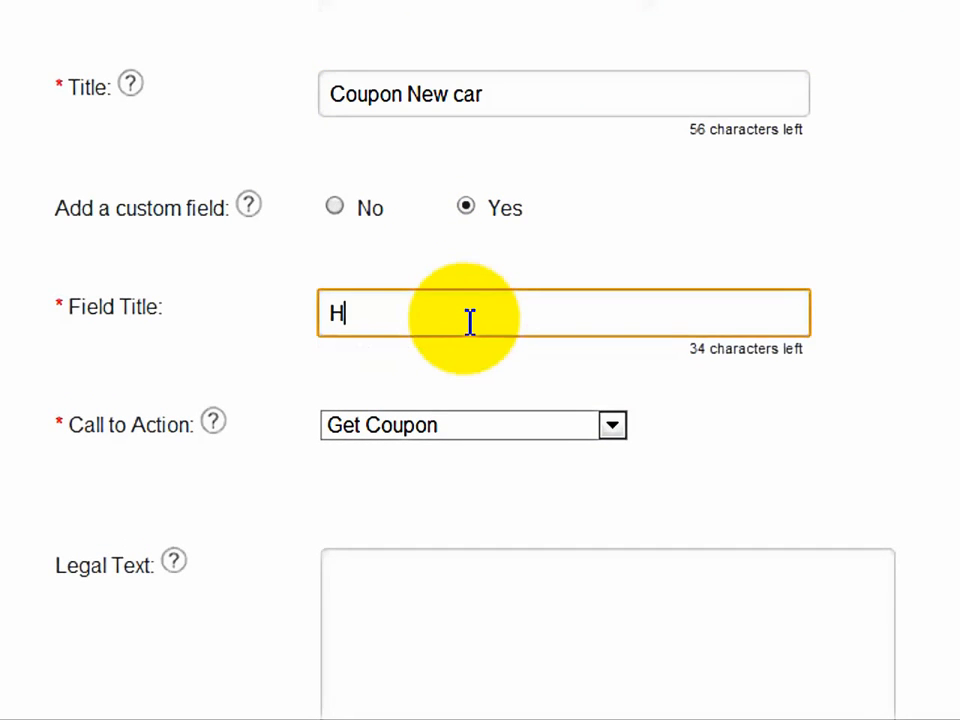
text(ow man)
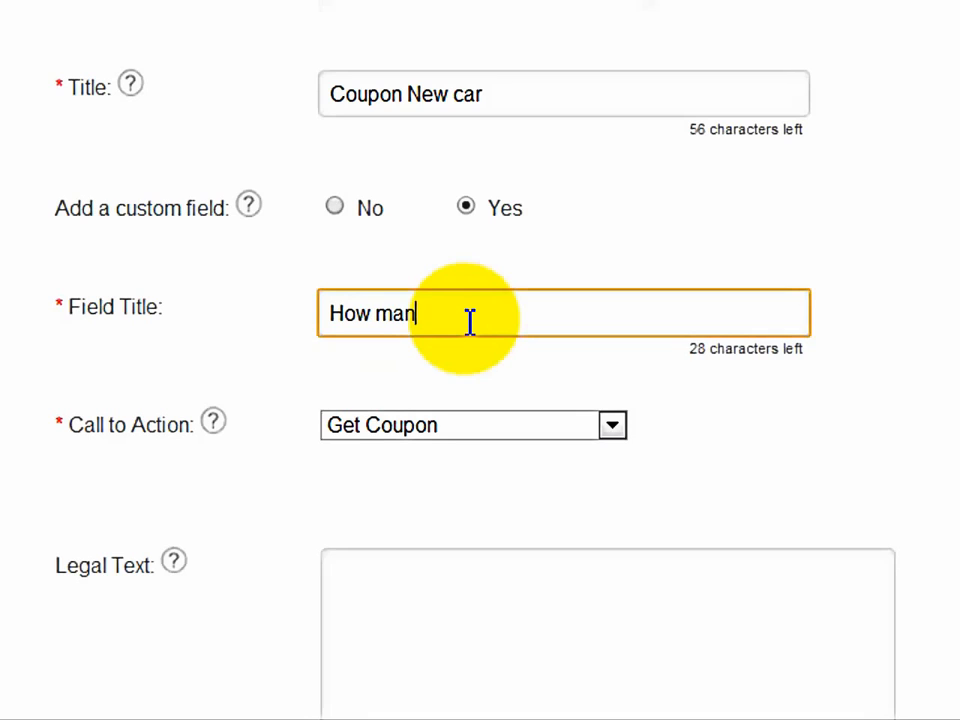
text(y car do)
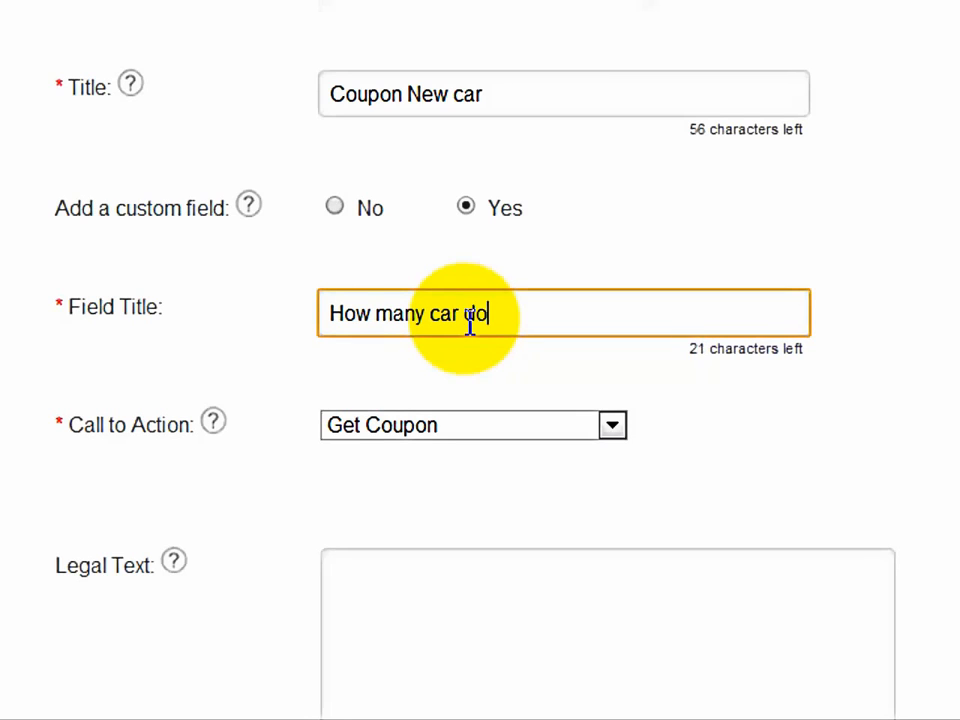
text(you o)
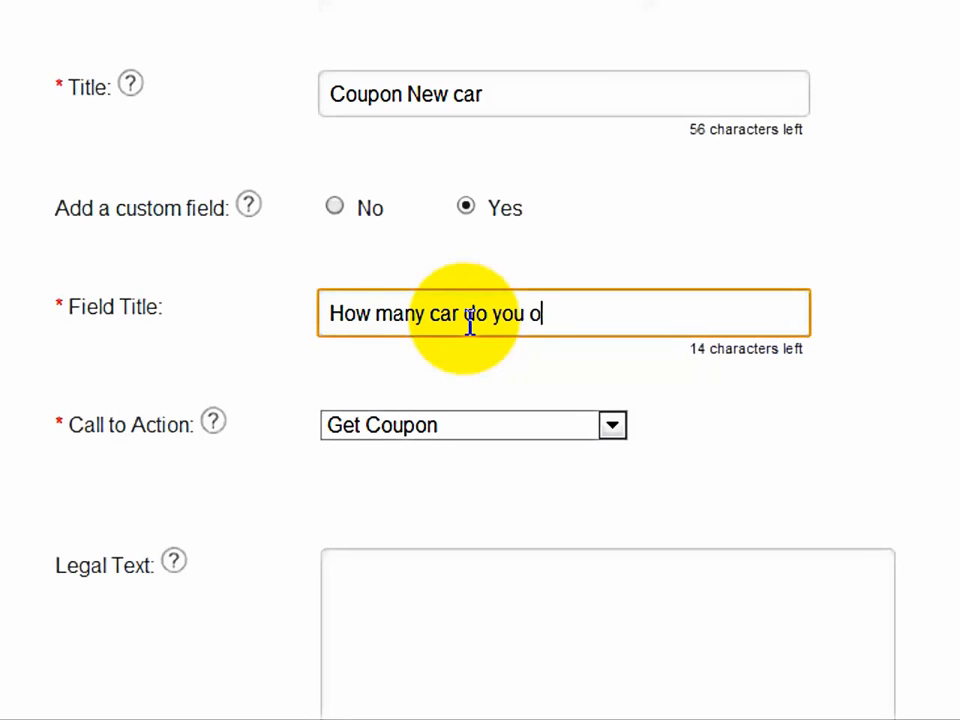
text(wn)
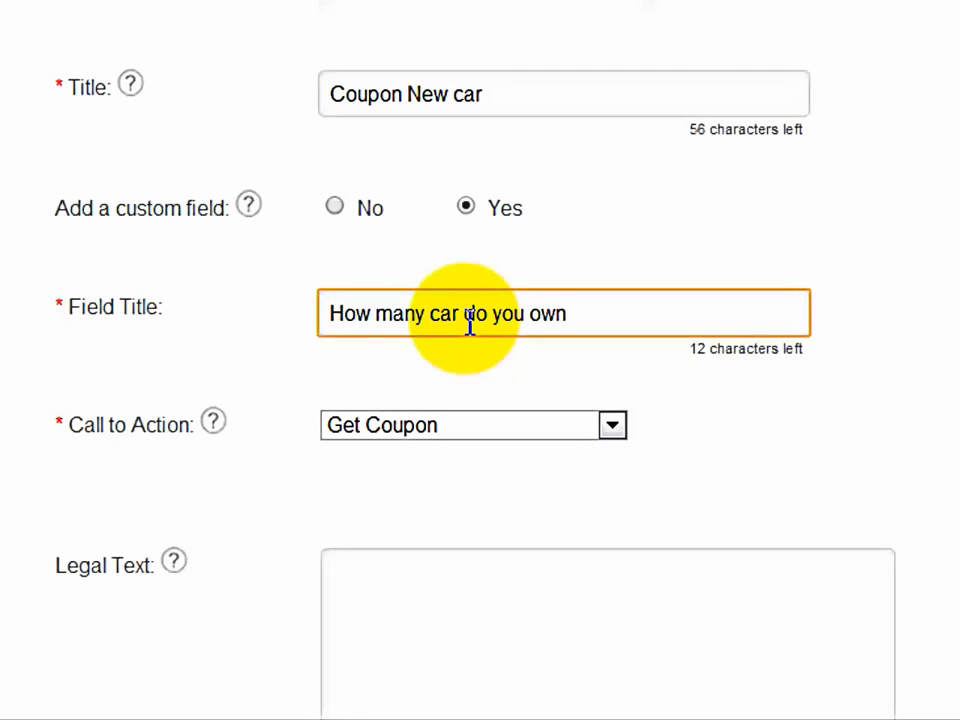
text(?)
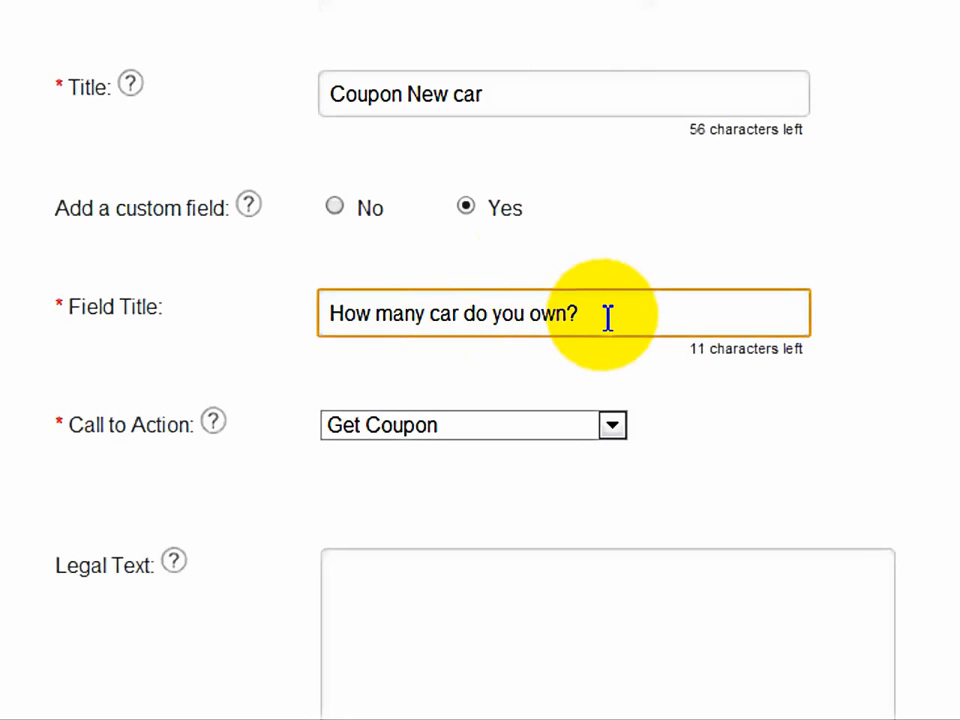
triple_click(450, 313)
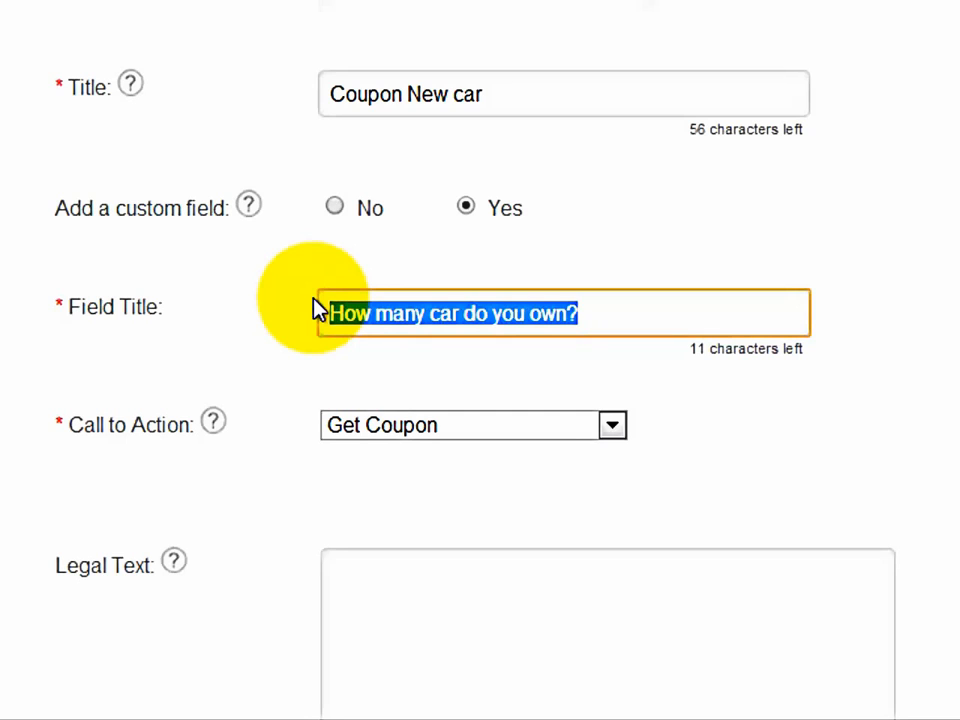
scroll(down, 3)
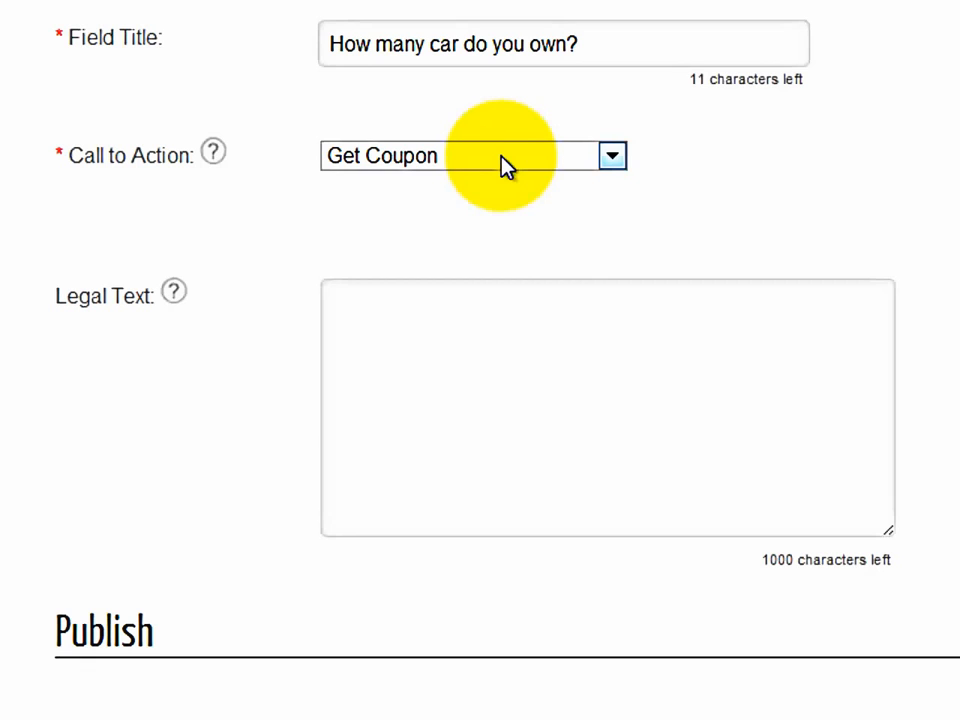
- Choose Print Coupon as the Call to Action, leaving Legal Text blank
click(473, 155)
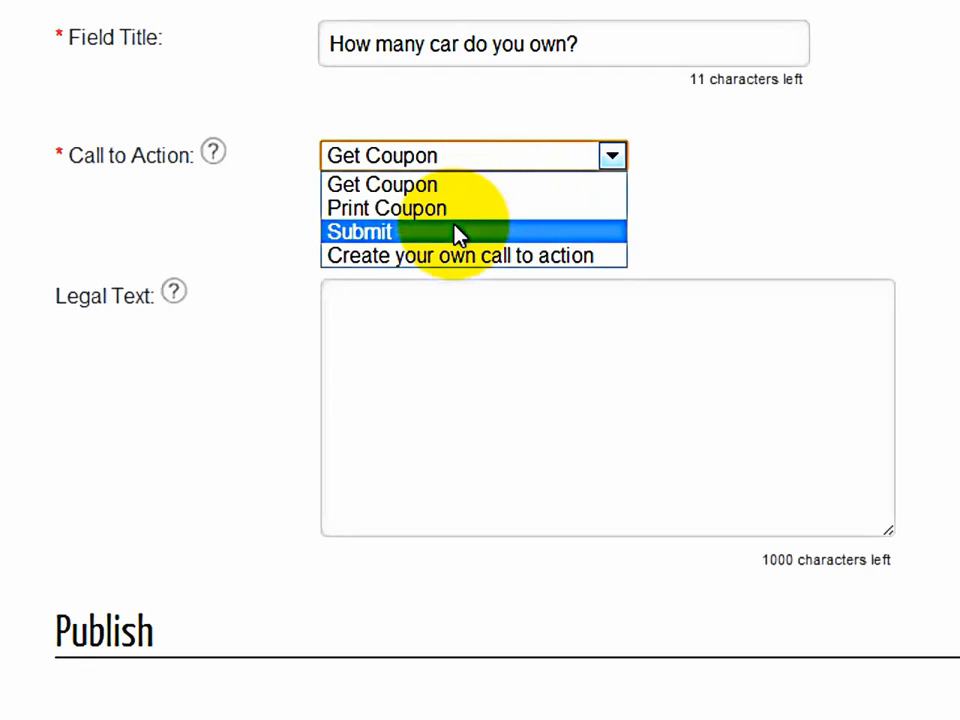
mouse_move(450, 255)
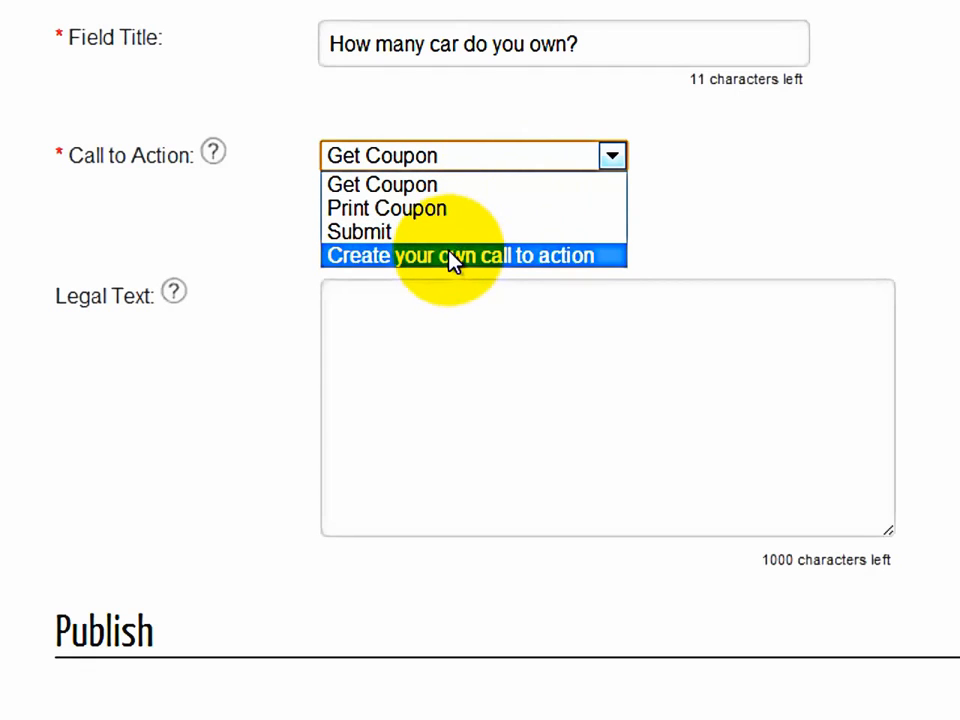
click(386, 208)
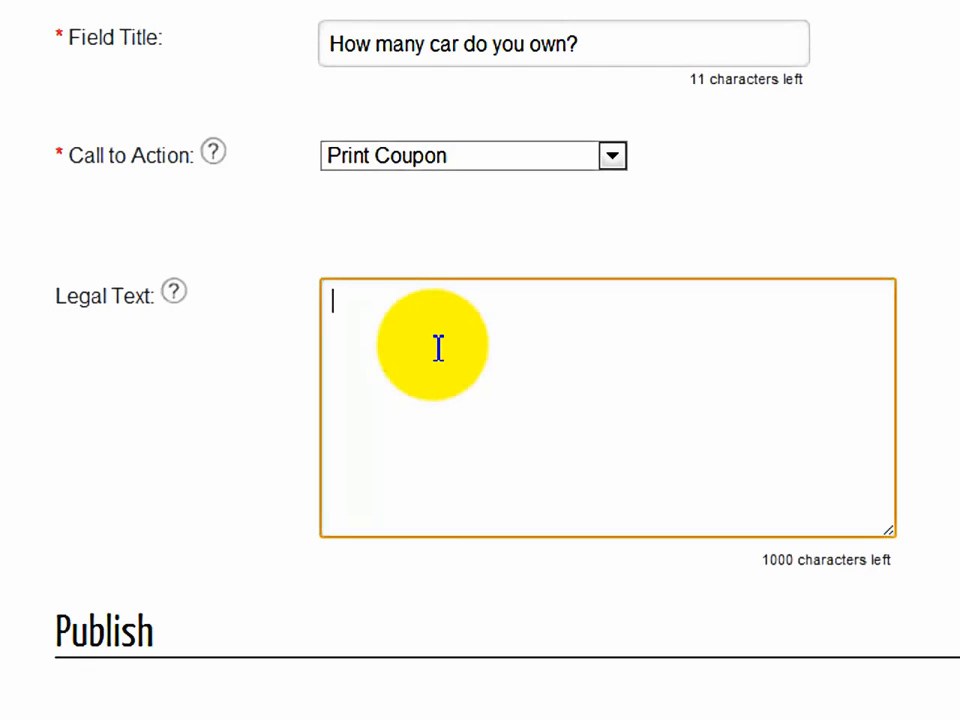
mouse_move(619, 318)
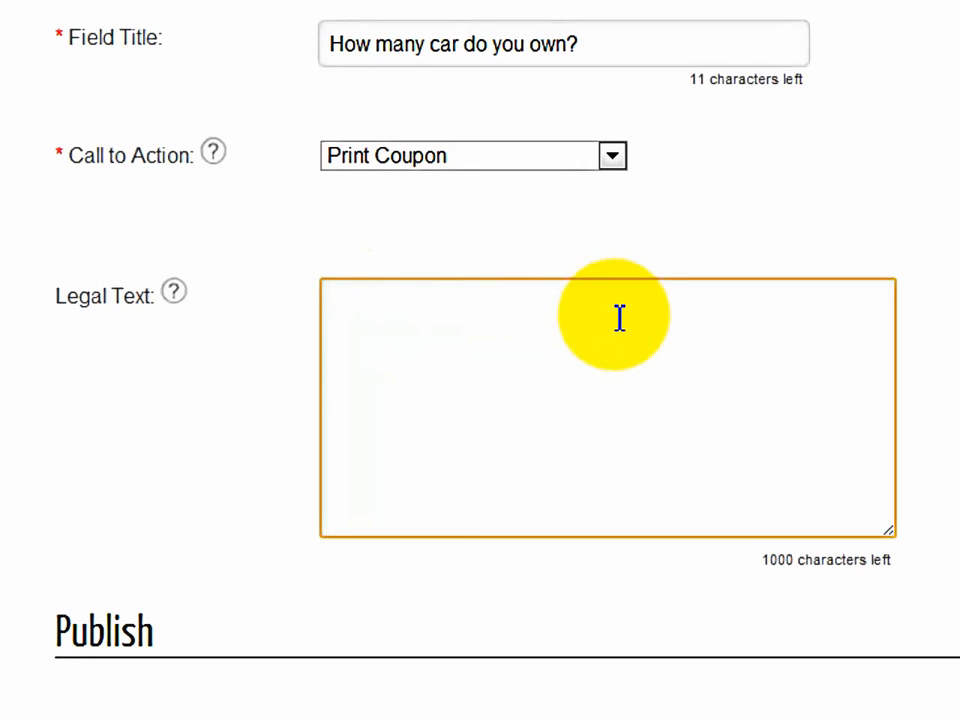
mouse_move(690, 395)
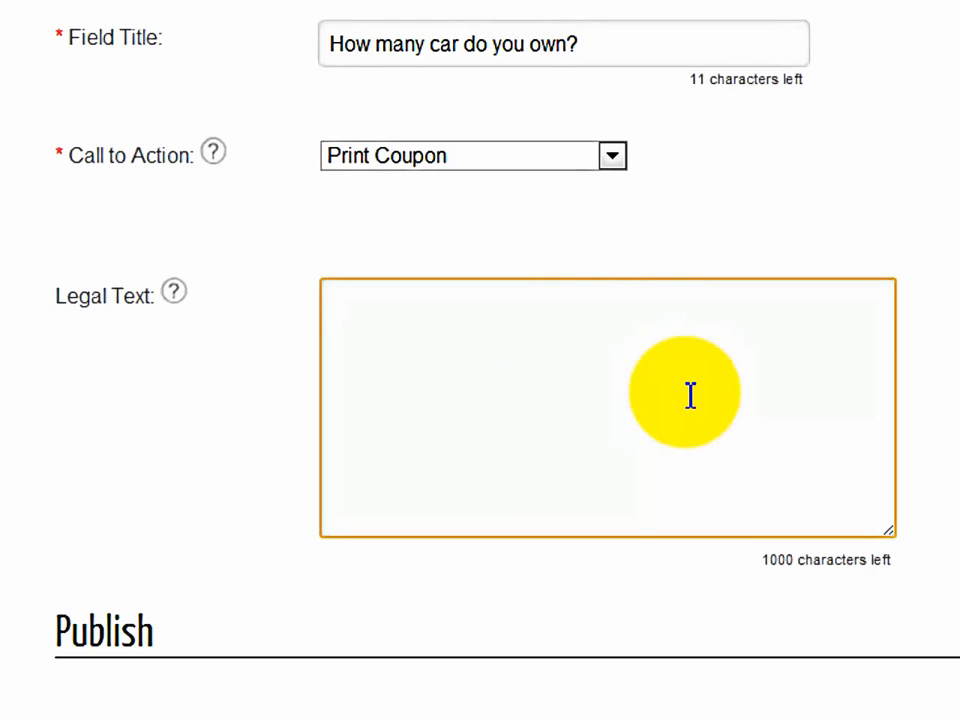
scroll(down, 3)
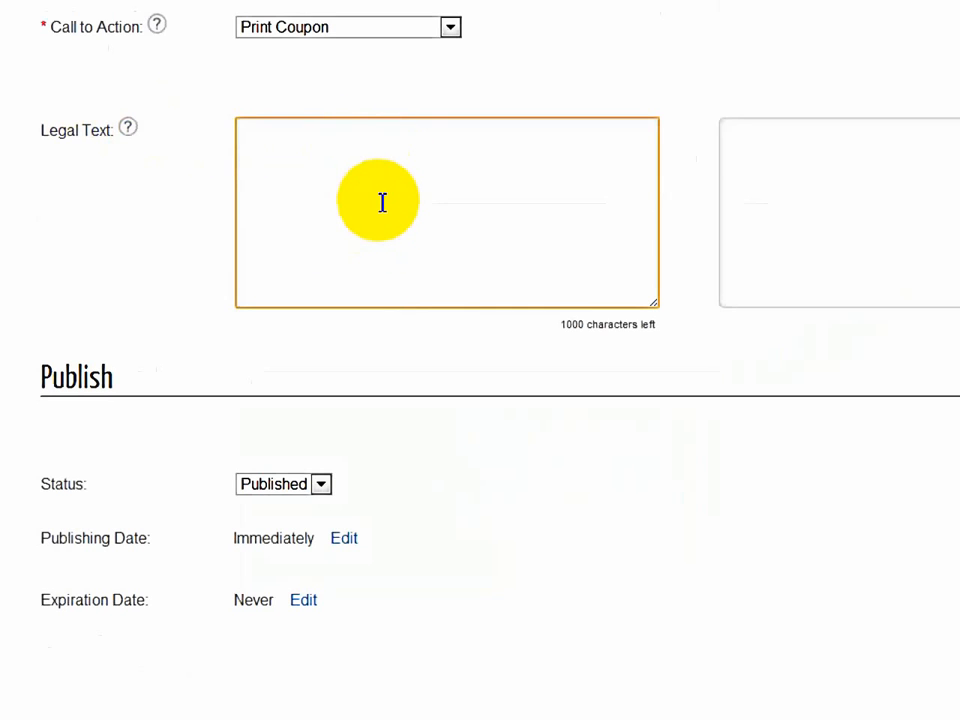
- Save the publishing date as 10/03/2013 at 9:00 am
scroll(down, 3)
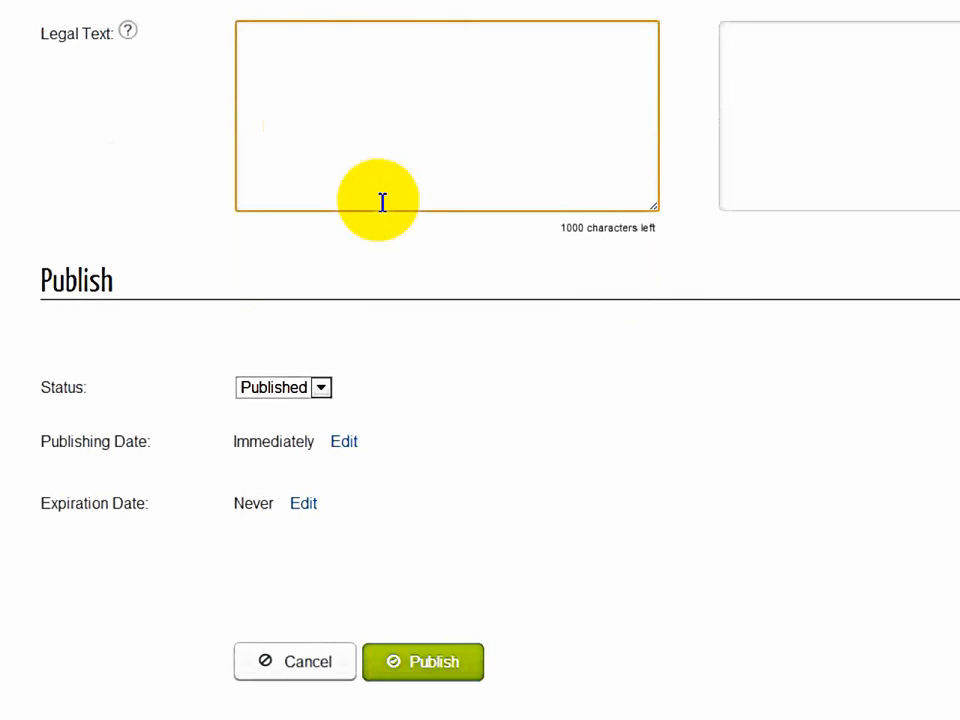
scroll(down, 3)
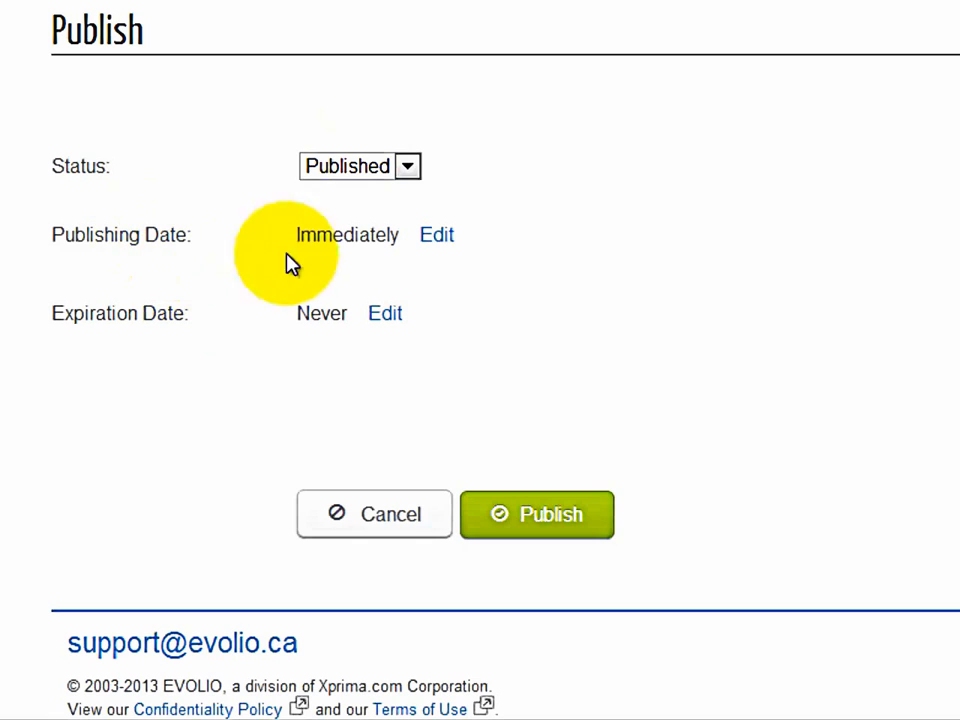
click(437, 234)
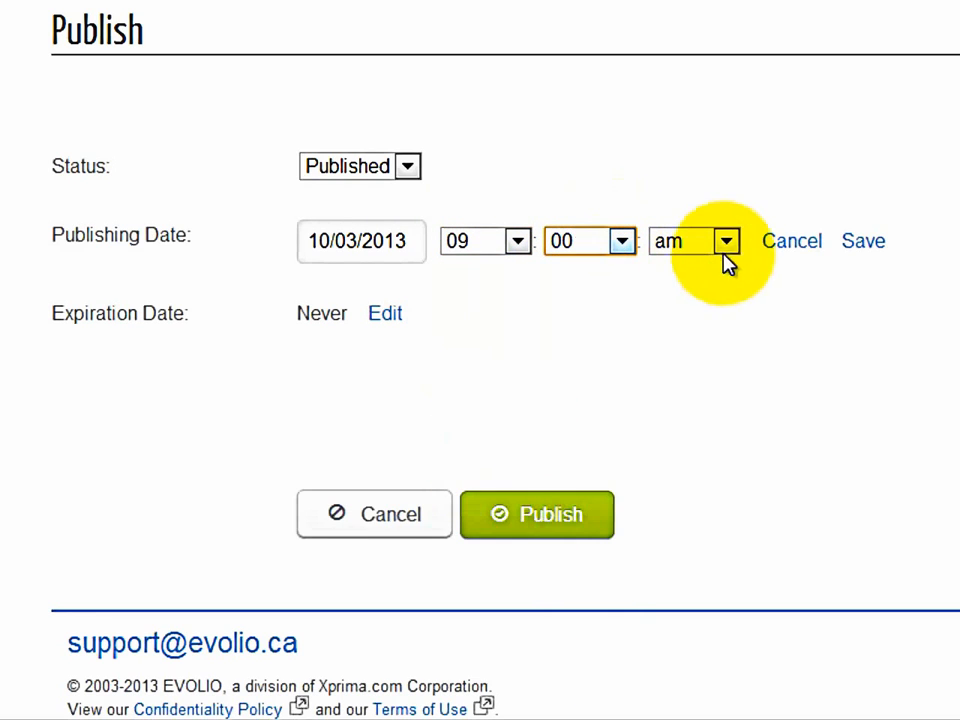
click(863, 241)
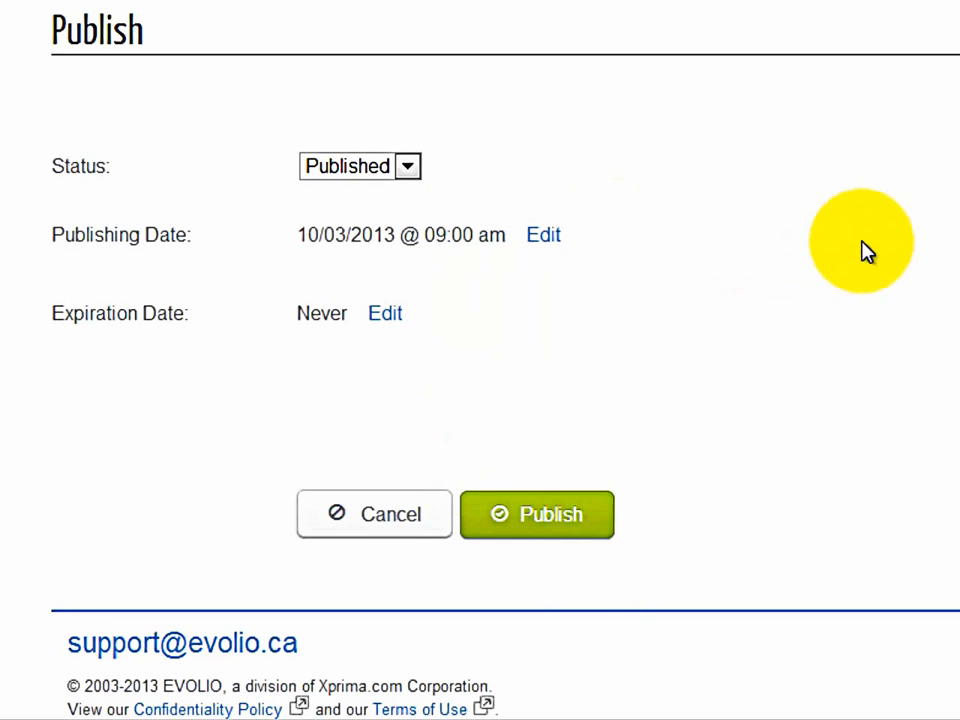
- Set the expiration date to 10/31/2013 at 9:00 pm and save it
click(385, 313)
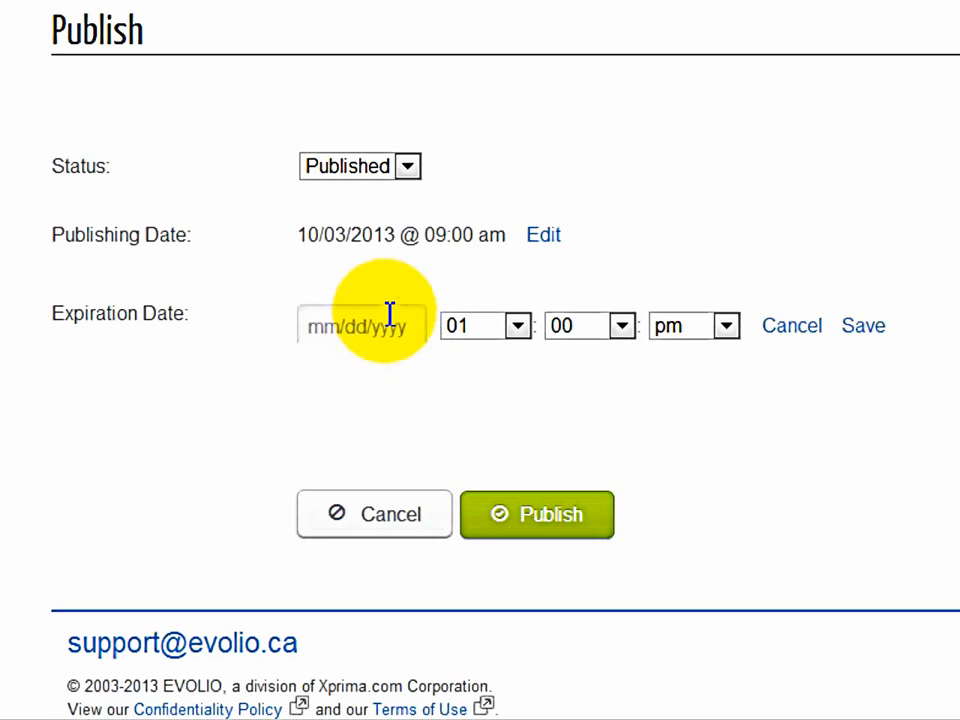
click(362, 325)
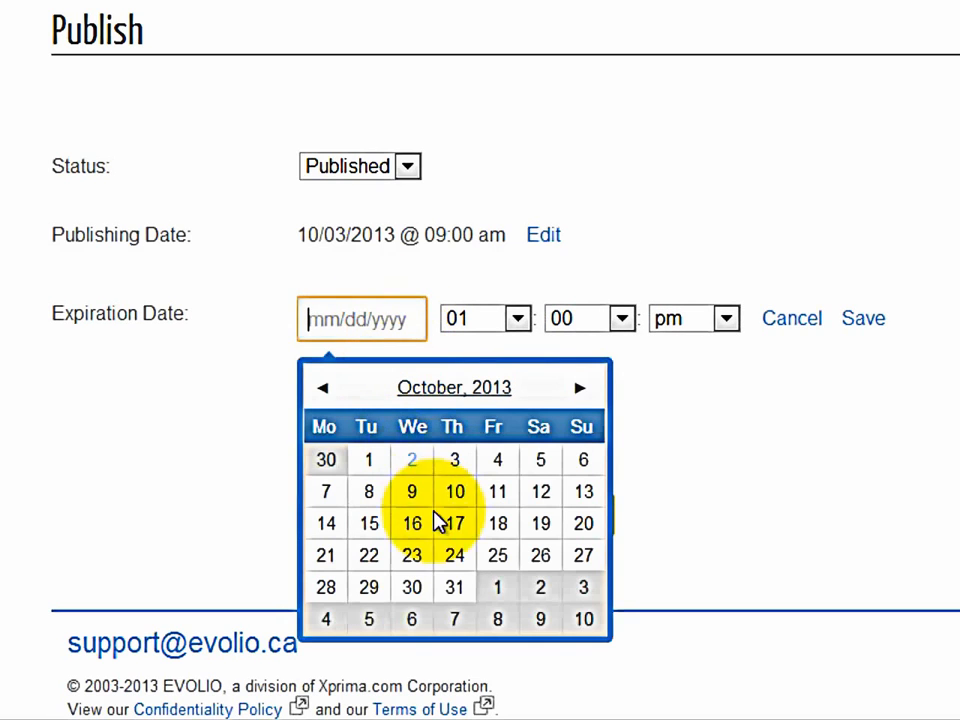
click(454, 587)
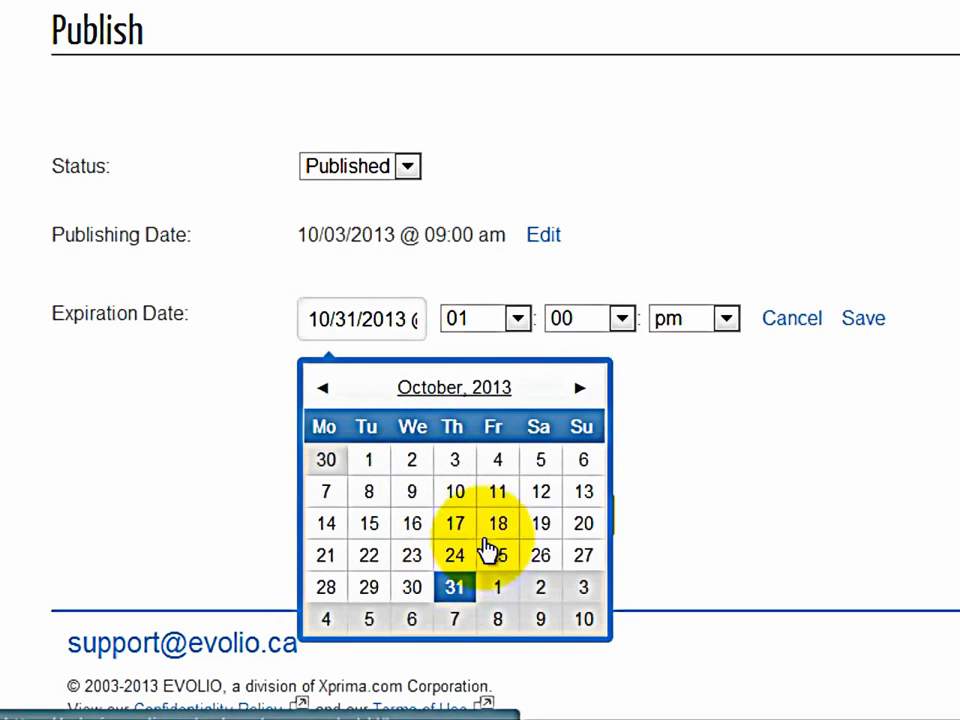
click(516, 318)
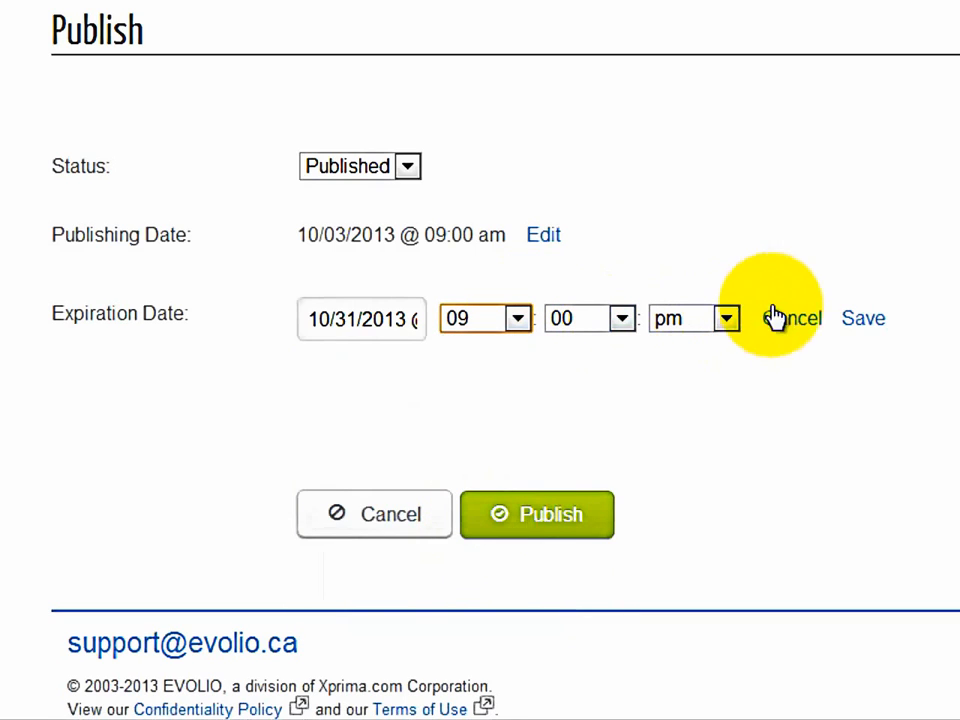
click(862, 318)
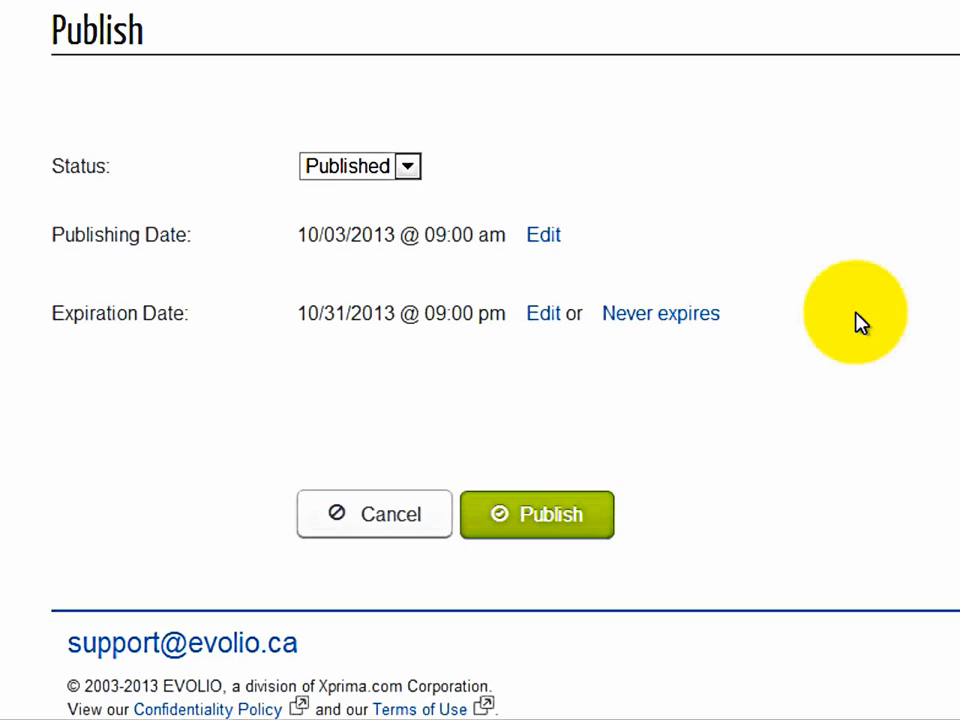
mouse_move(857, 312)
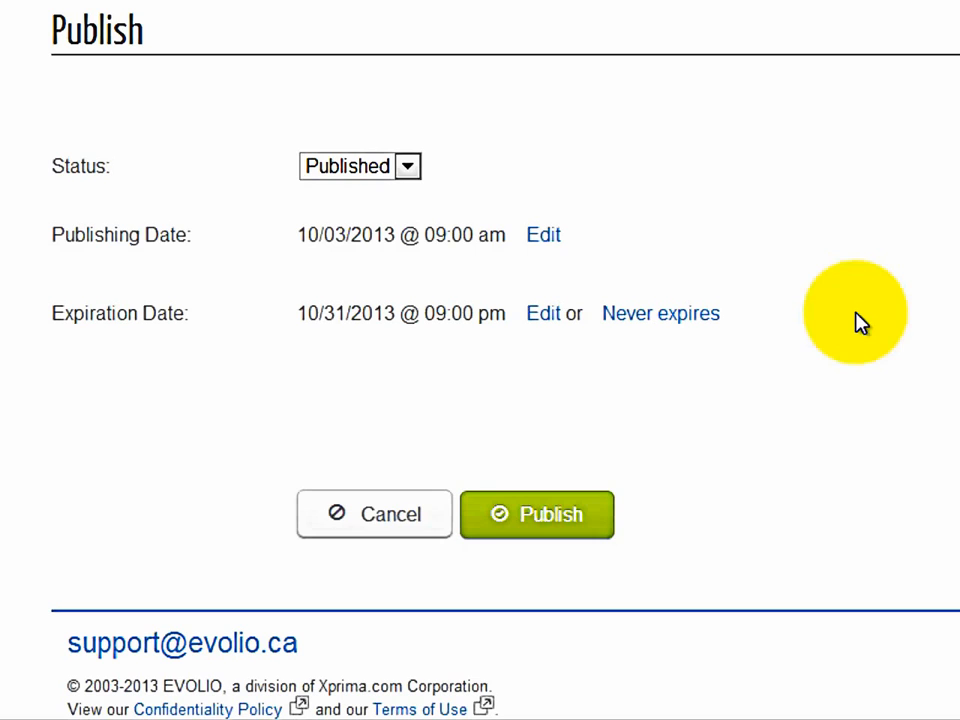
mouse_move(590, 415)
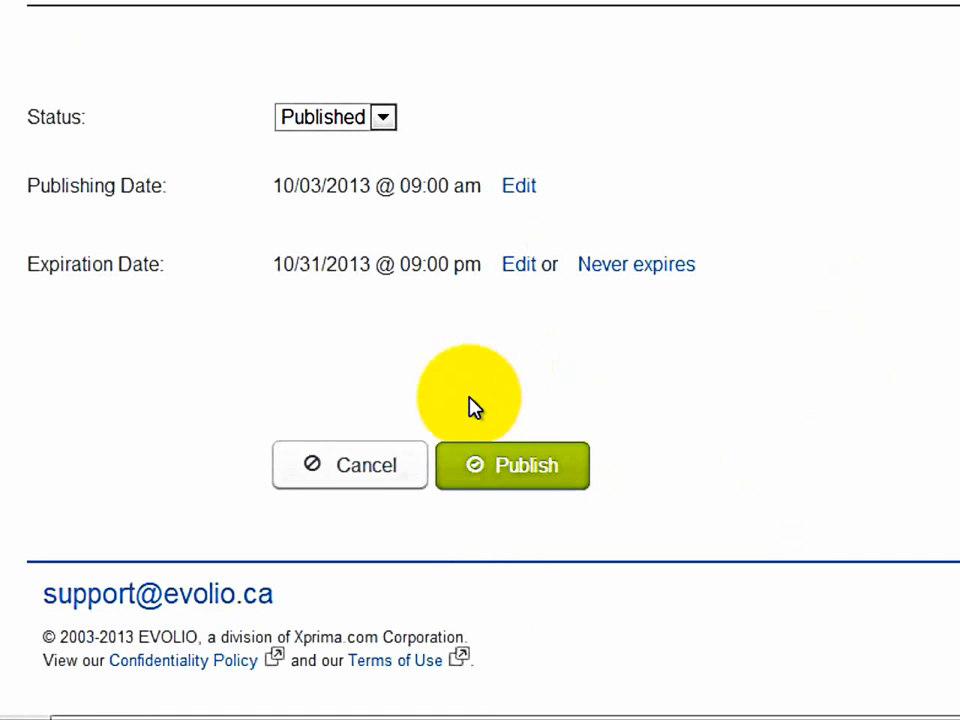
- Publish 'Coupon New car' and view its pop-up on the dealer site's New Vehicles page
click(512, 465)
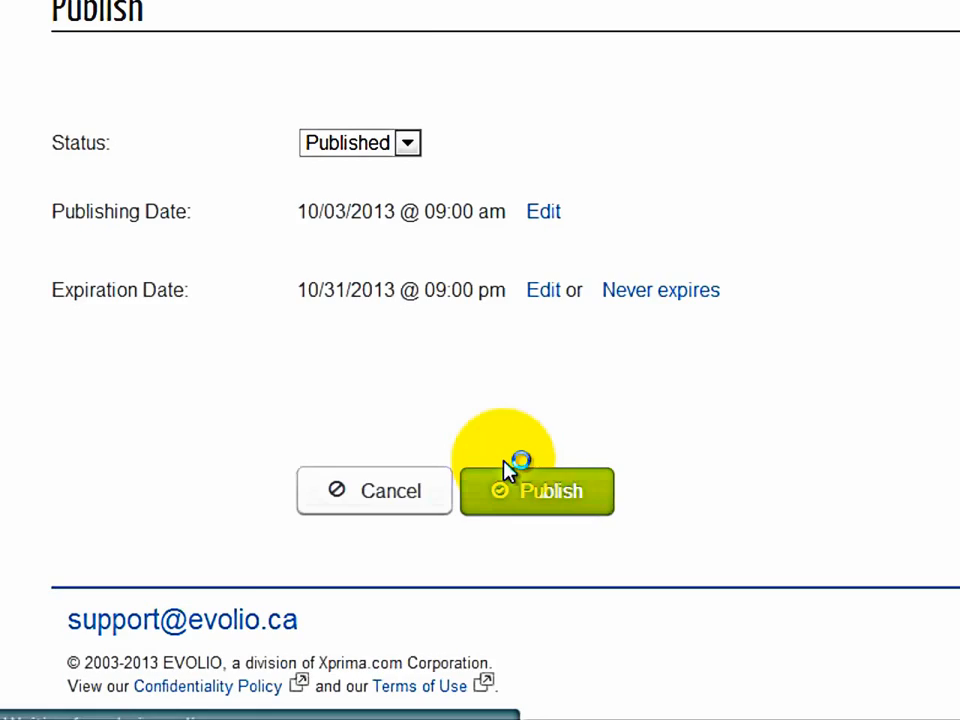
click(537, 491)
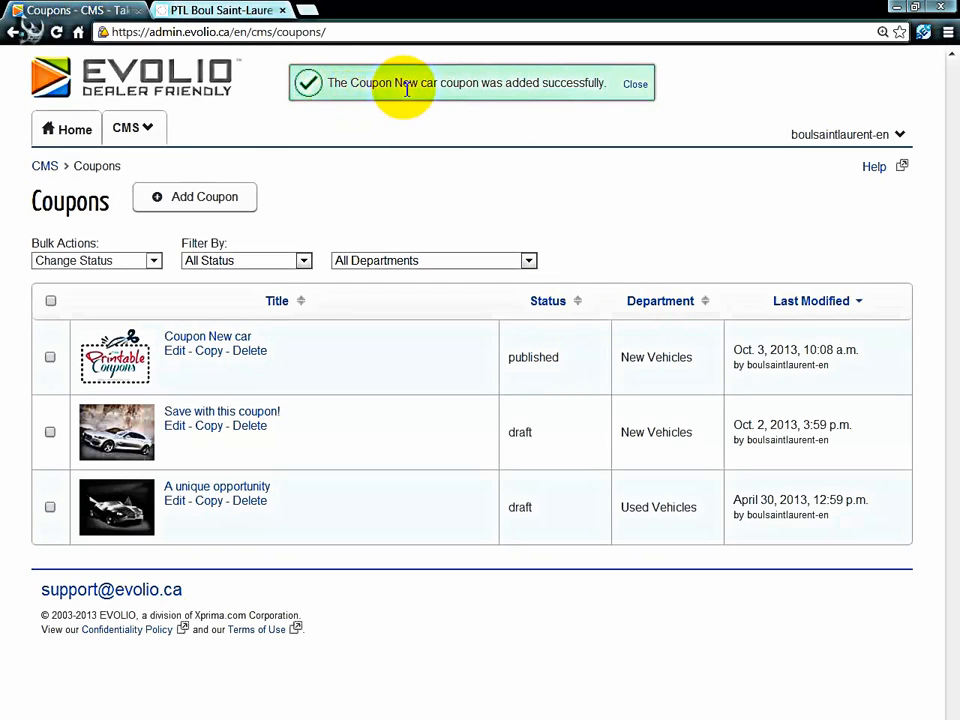
mouse_move(545, 88)
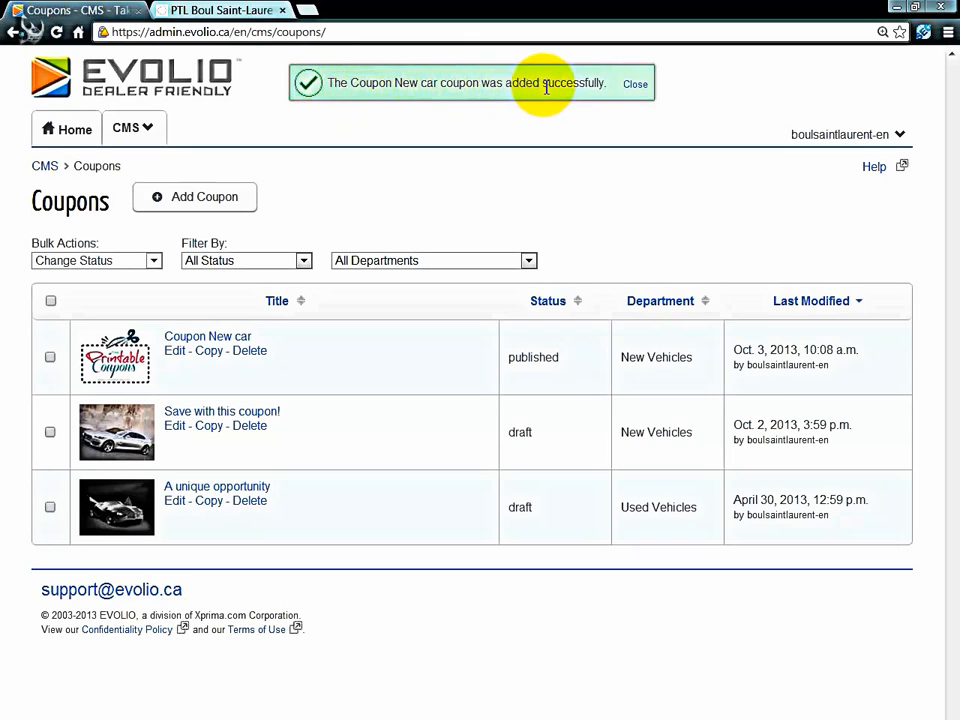
click(635, 83)
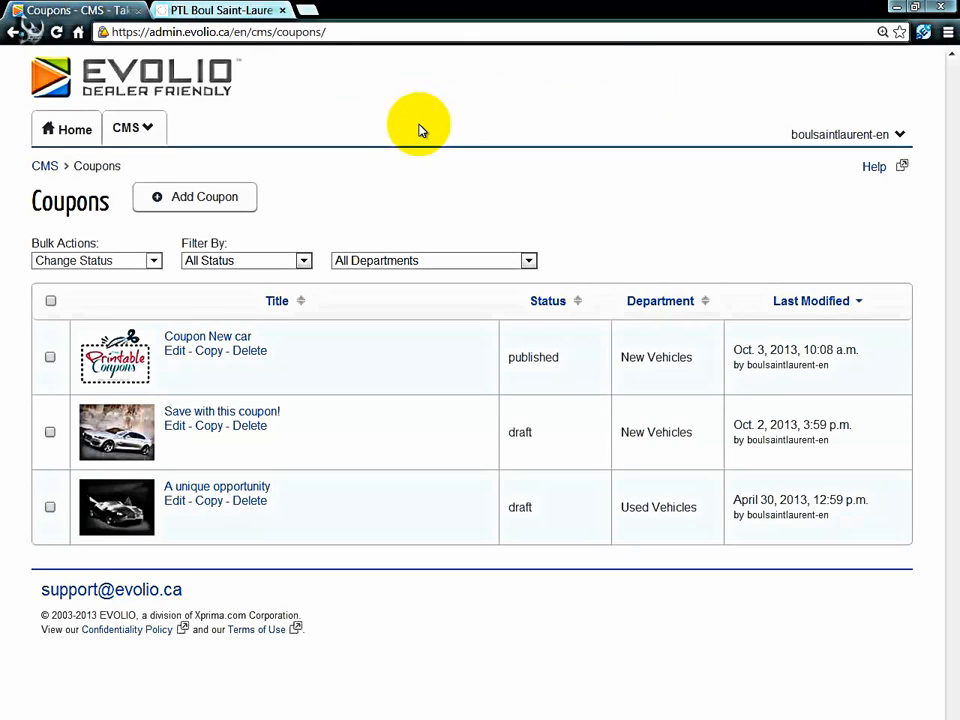
mouse_move(287, 77)
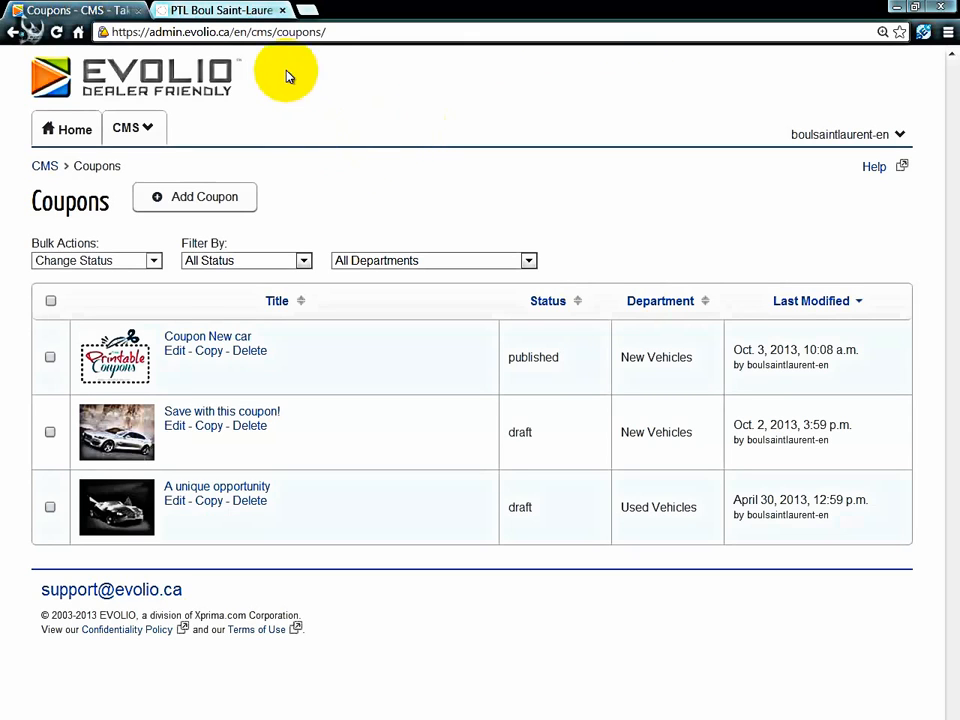
click(220, 10)
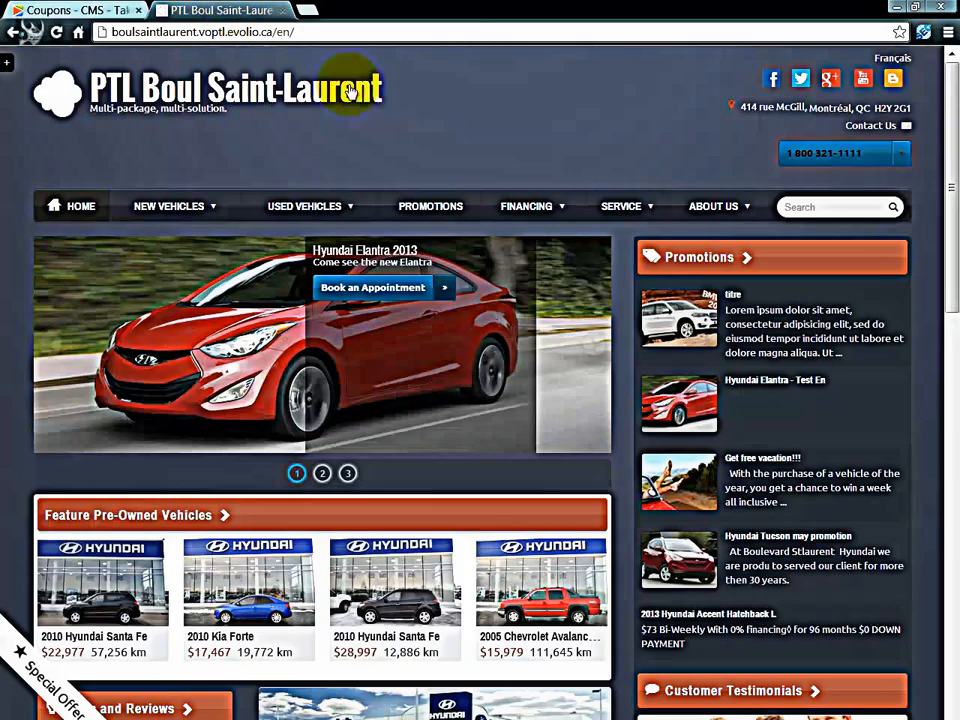
mouse_move(169, 206)
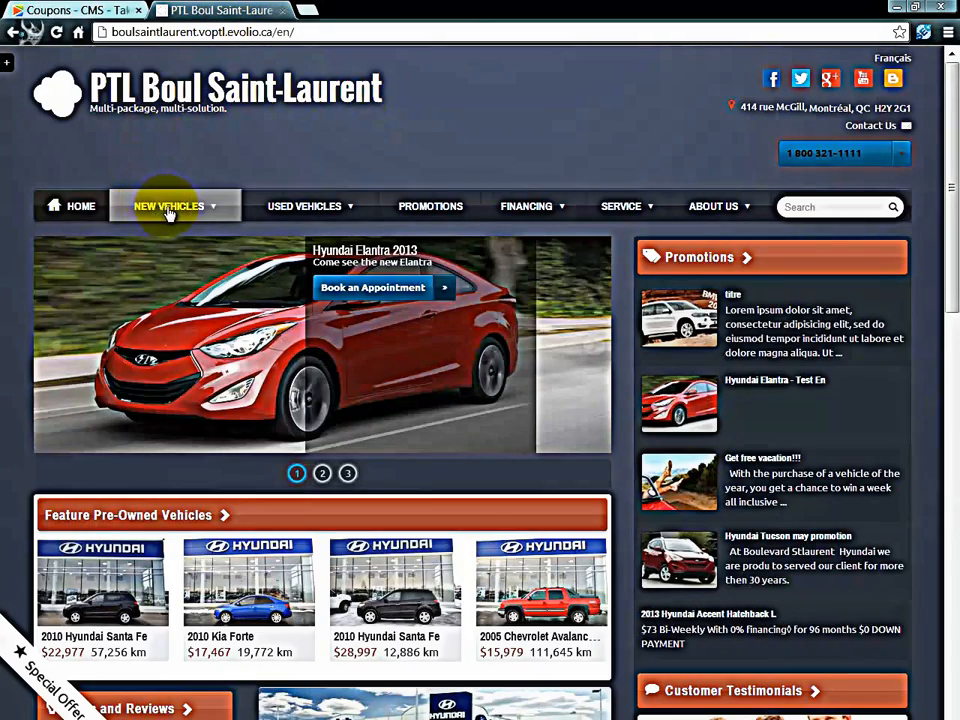
click(169, 206)
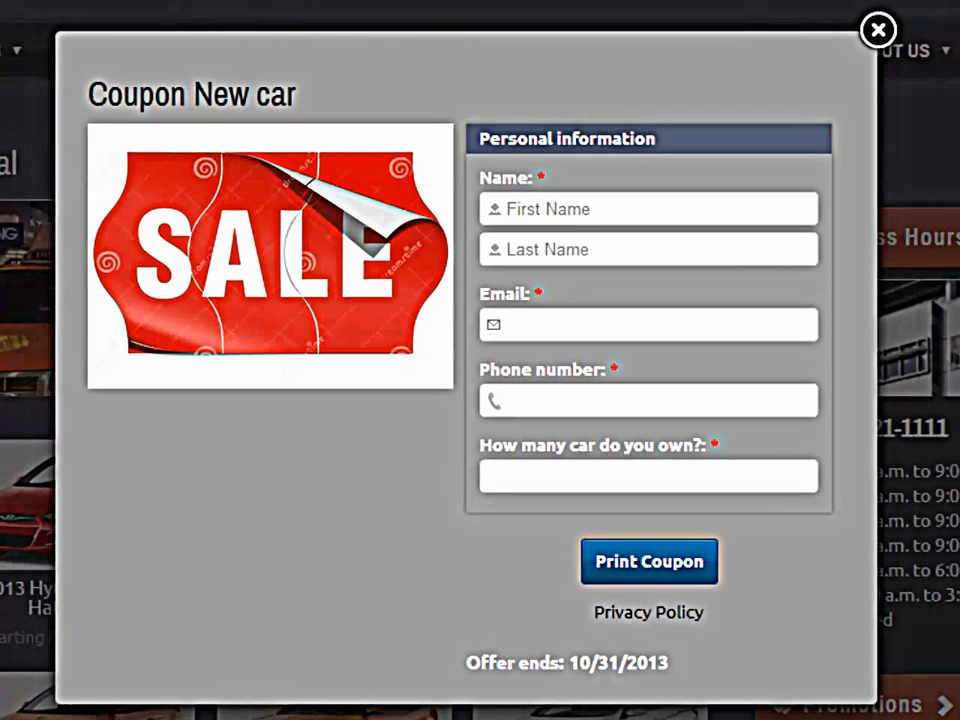
click(648, 209)
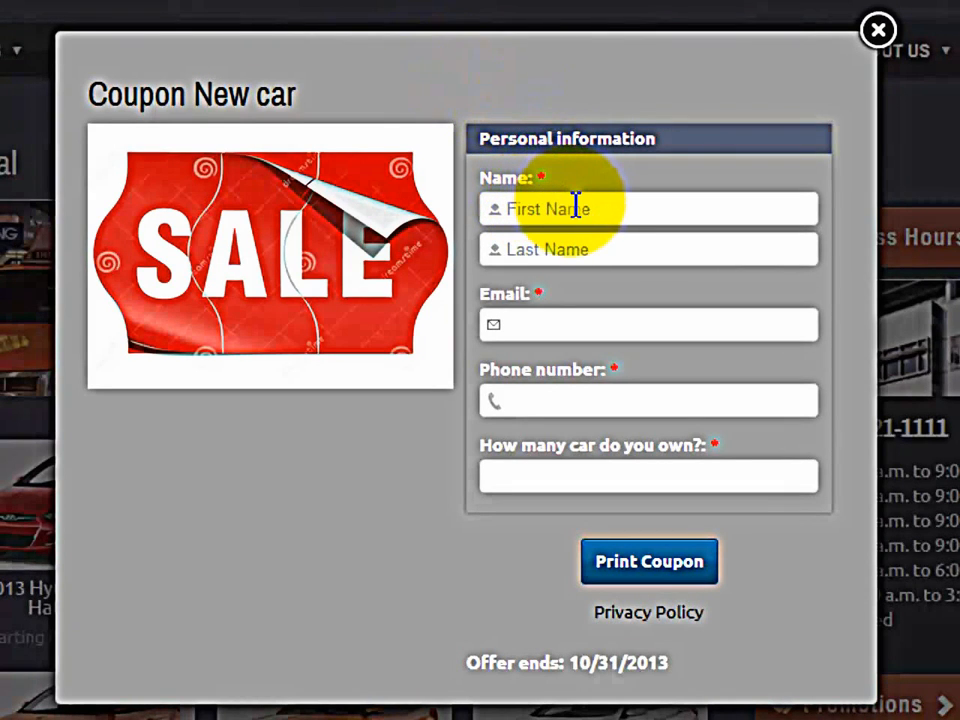
click(648, 209)
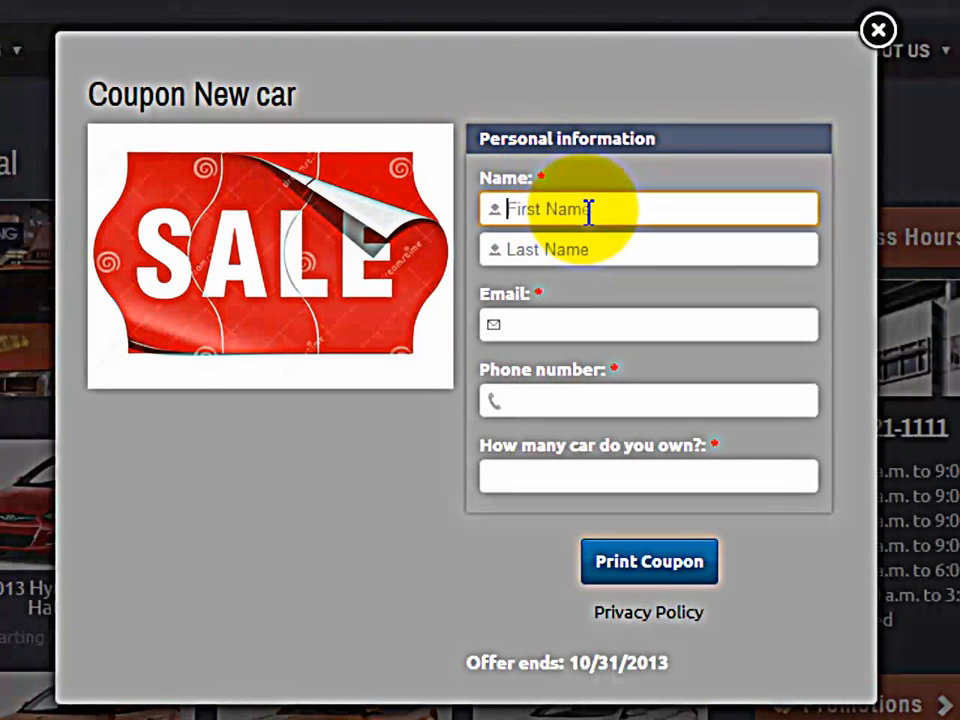
text(Test)
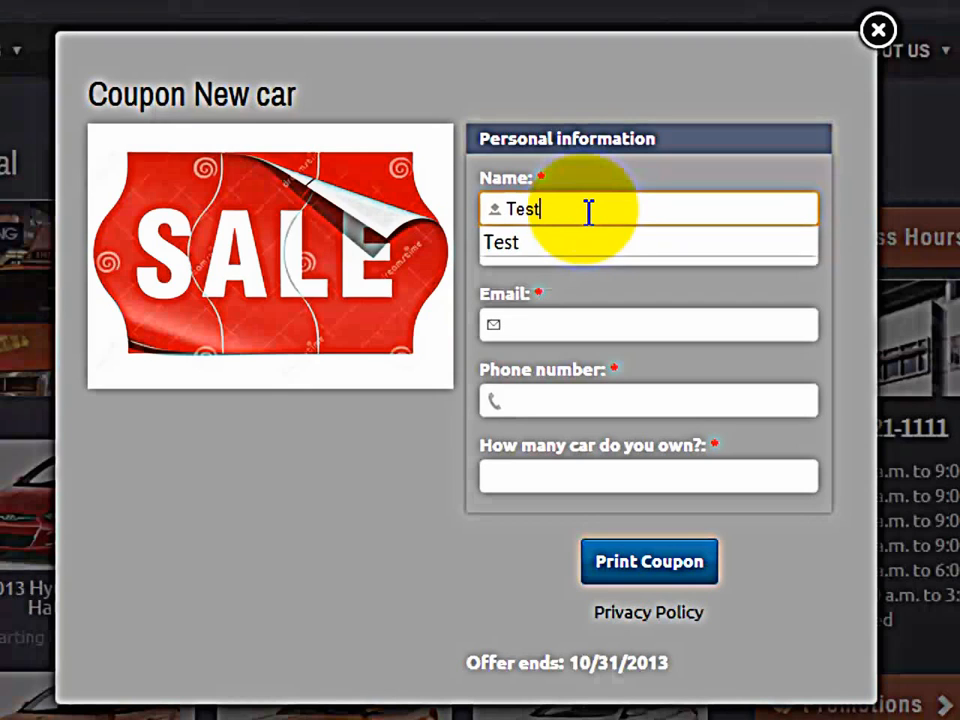
text(Evolio)
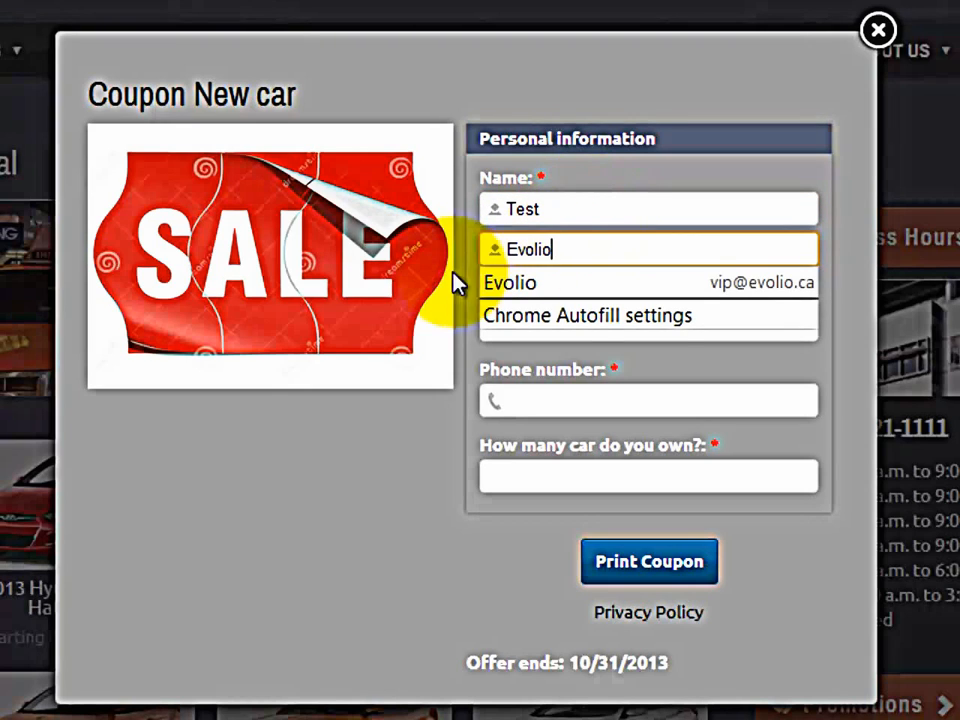
click(509, 282)
text(5)
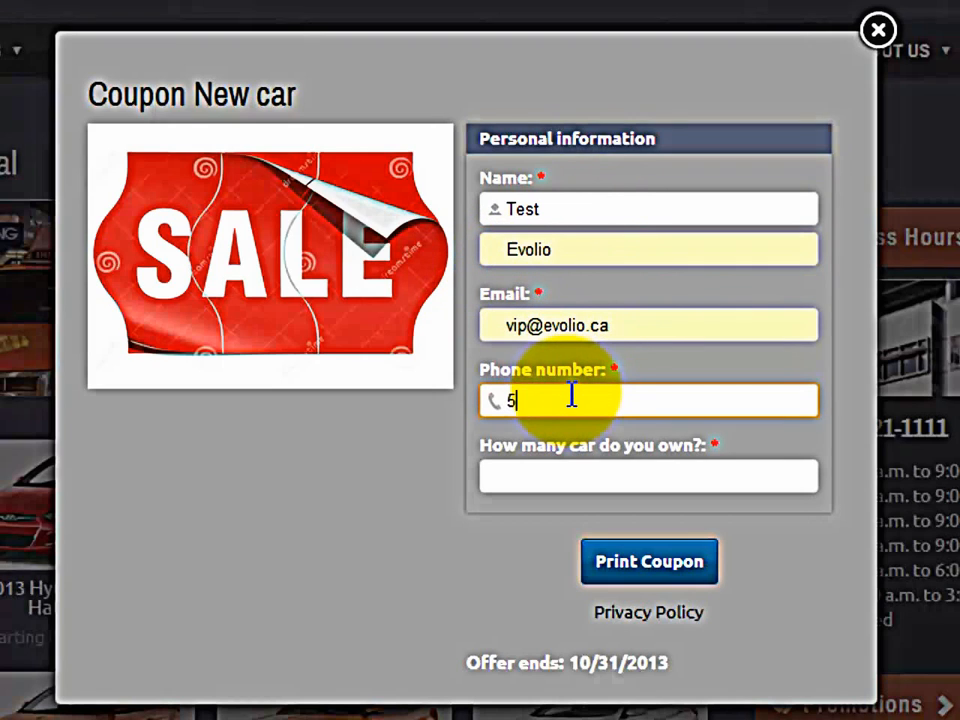
text(14-555-5555)
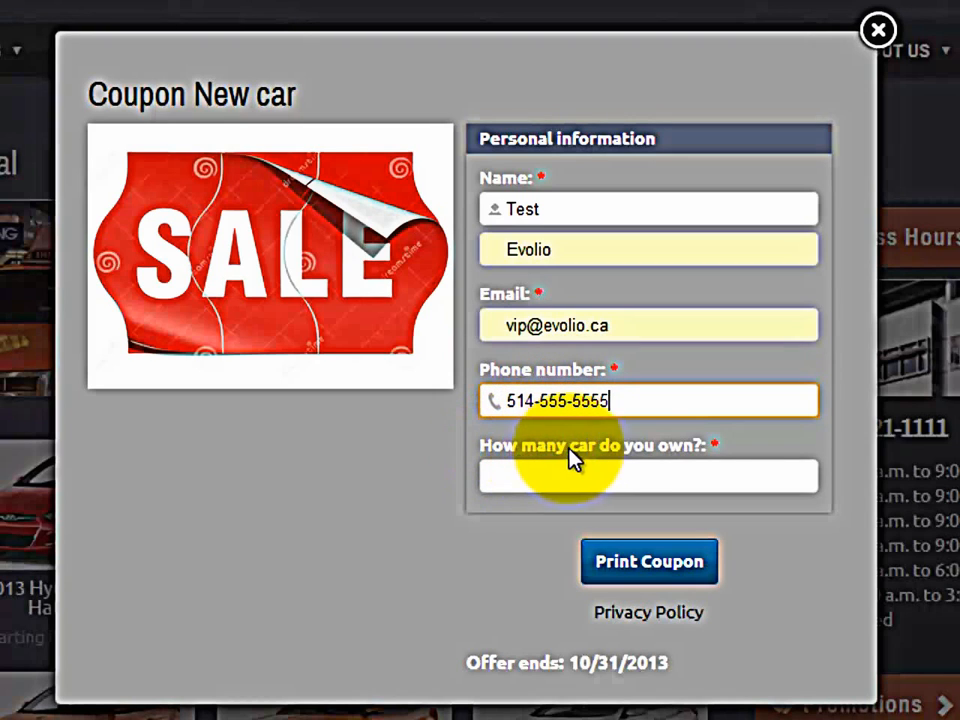
mouse_move(485, 445)
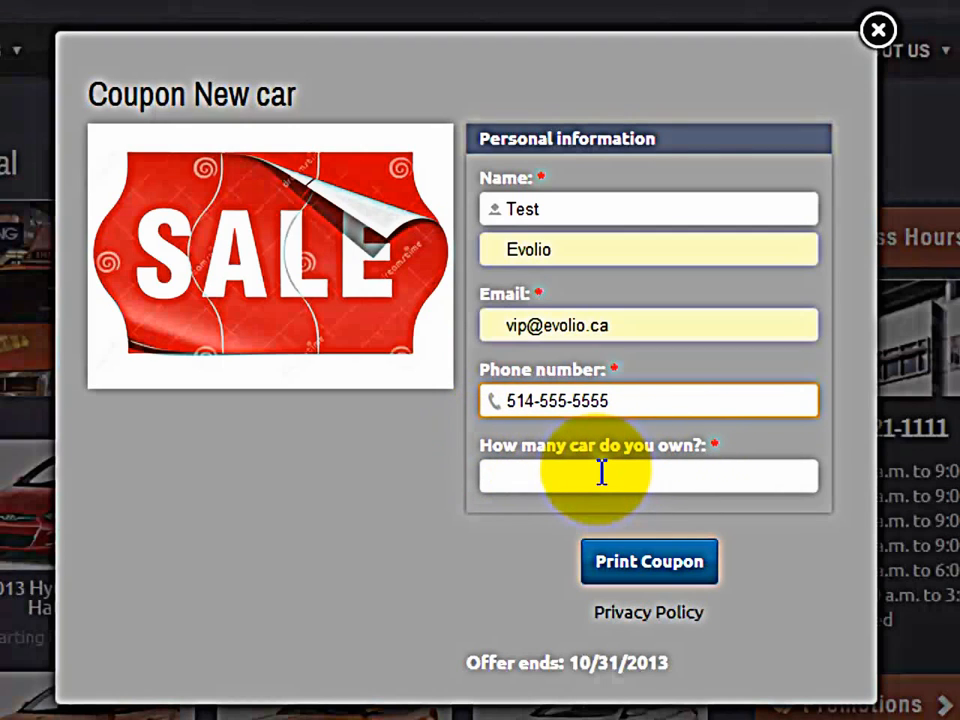
text(2)
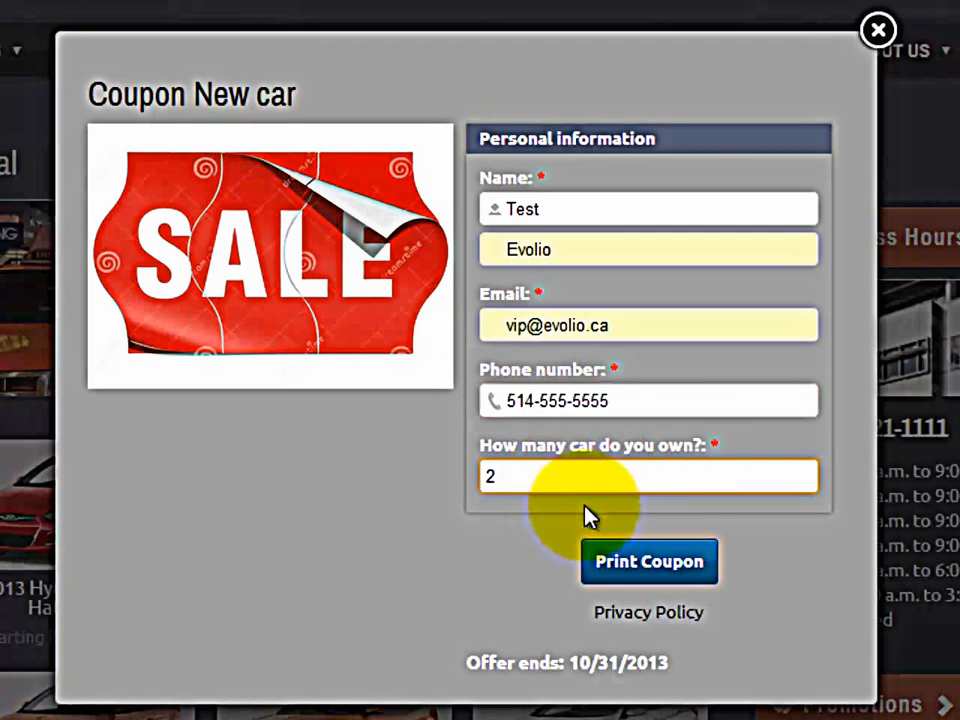